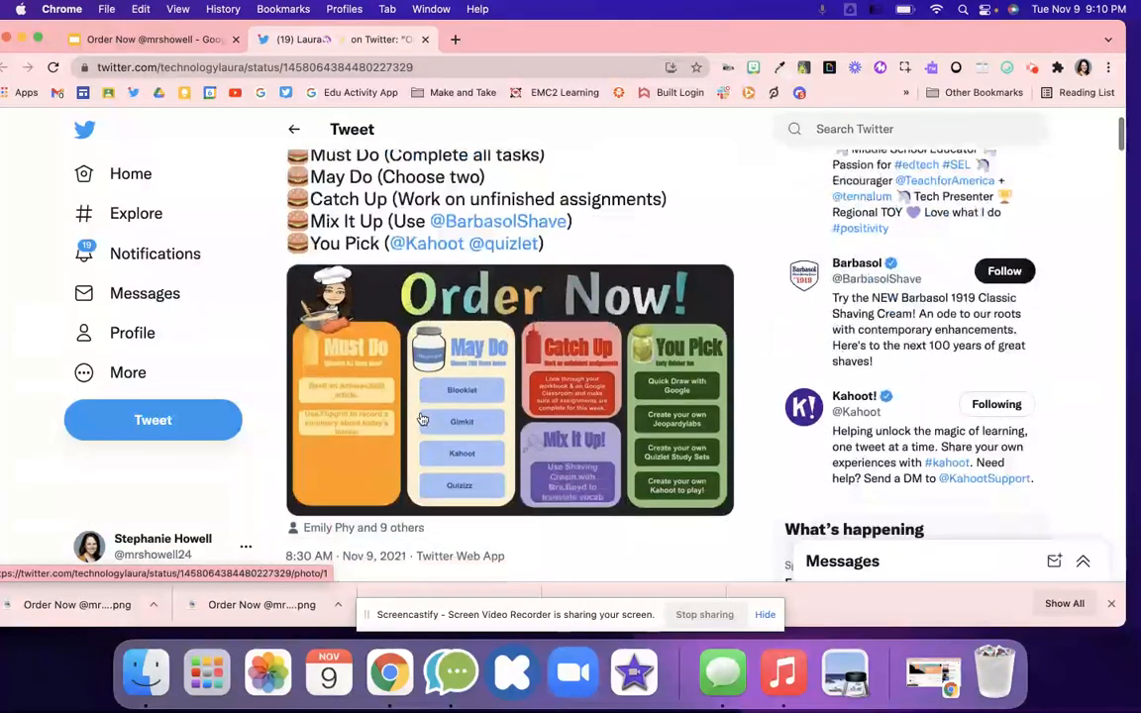
- Return to the Order Now deck and view slide 1, briefly checking the You Pick slide
scroll(down, 3)
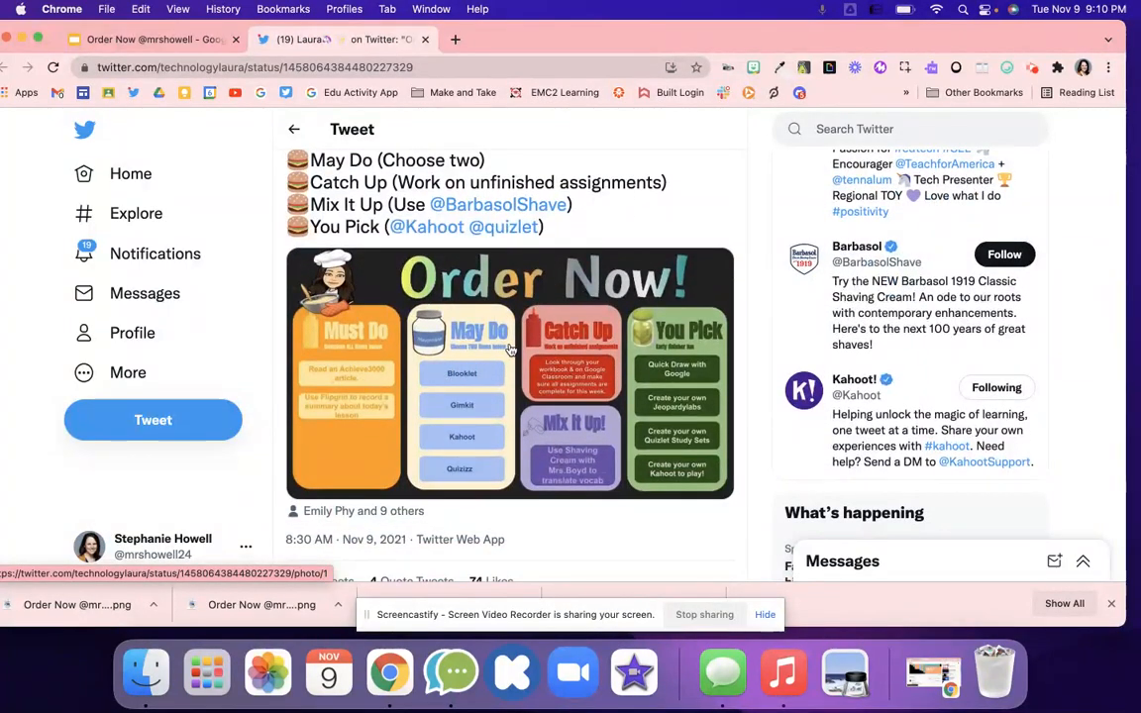
mouse_move(686, 357)
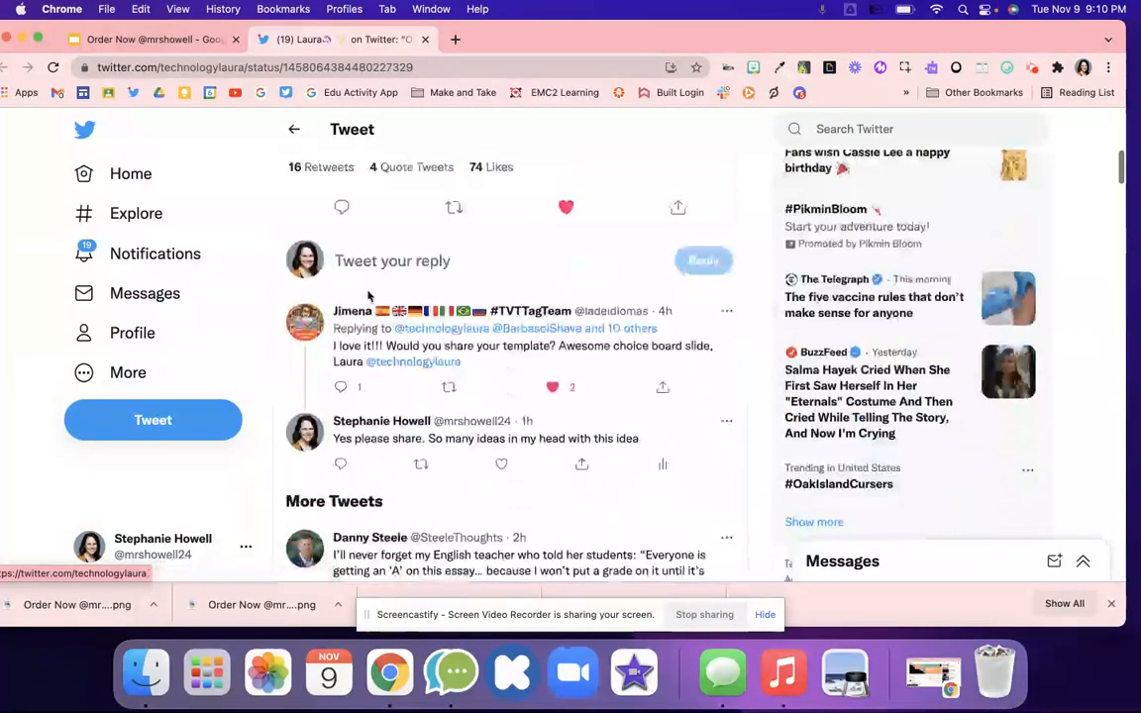
click(149, 40)
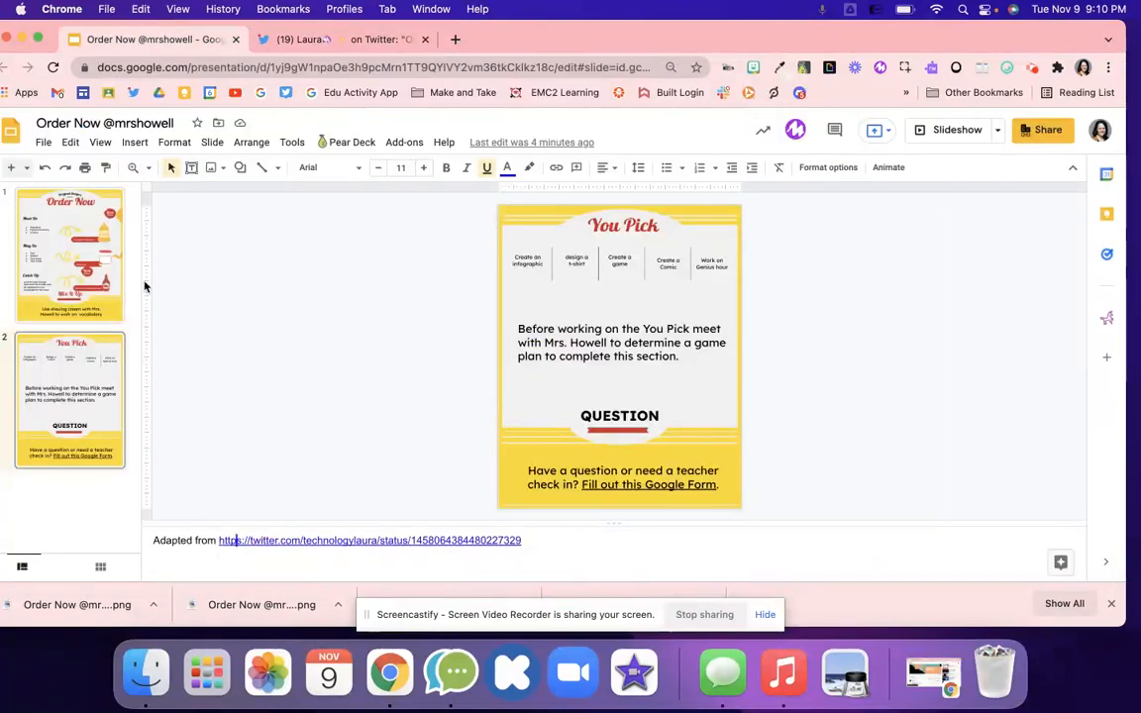
click(69, 254)
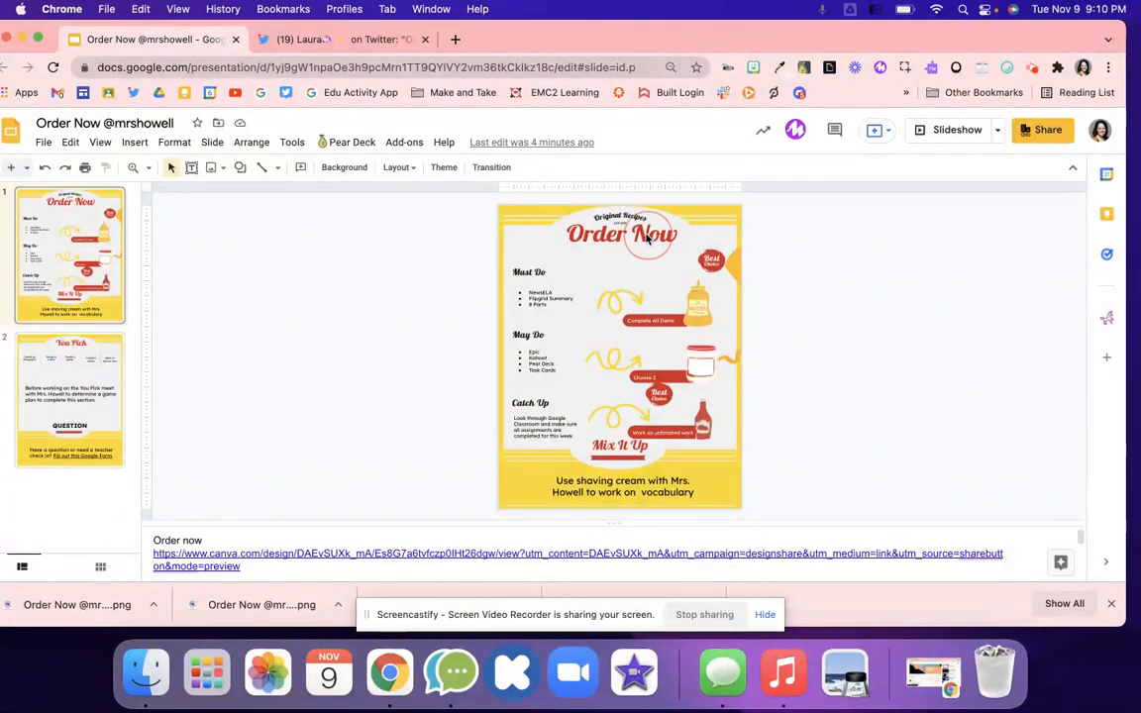
mouse_move(515, 353)
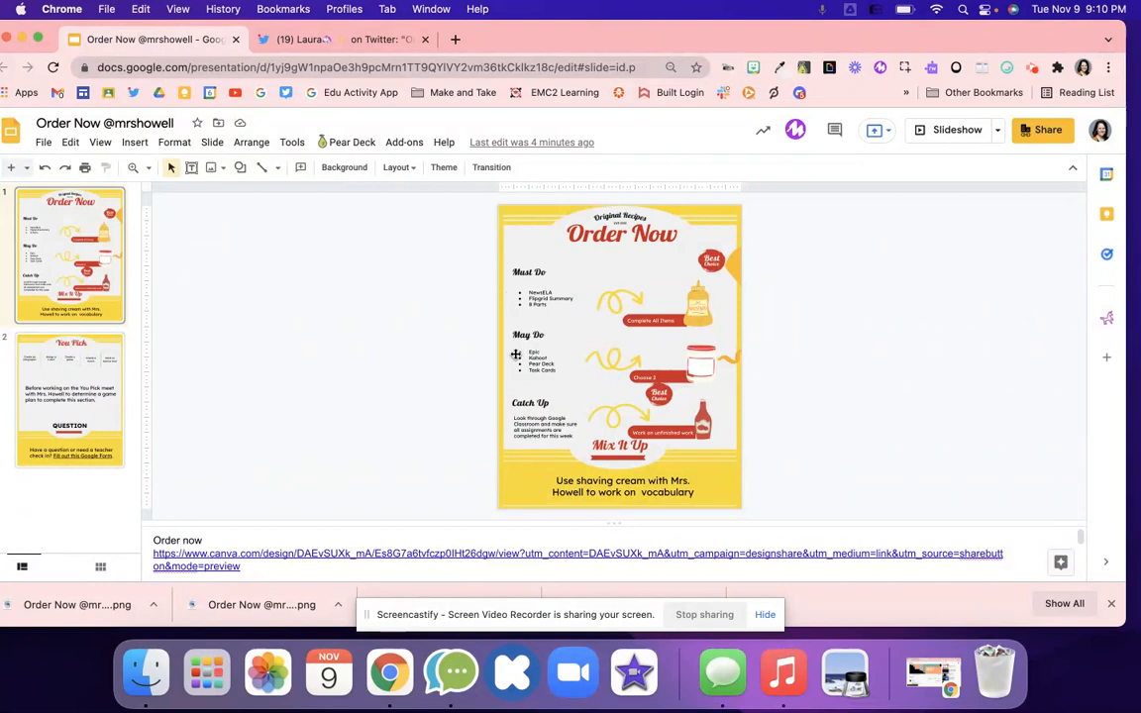
mouse_move(330, 450)
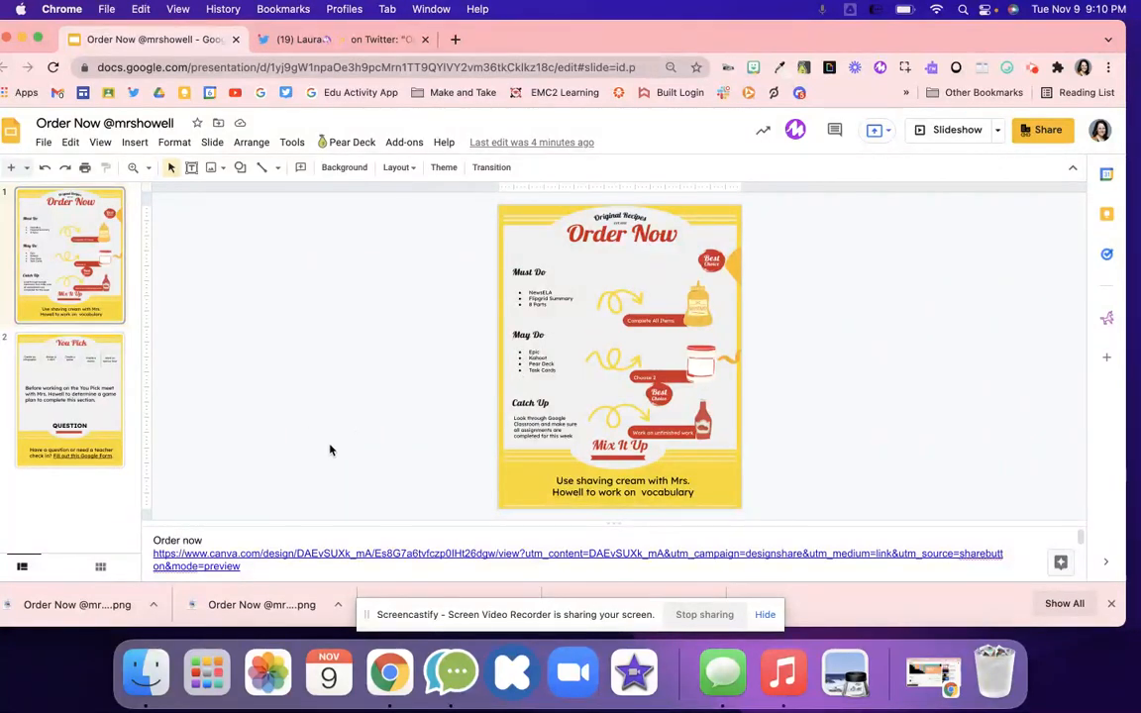
click(69, 401)
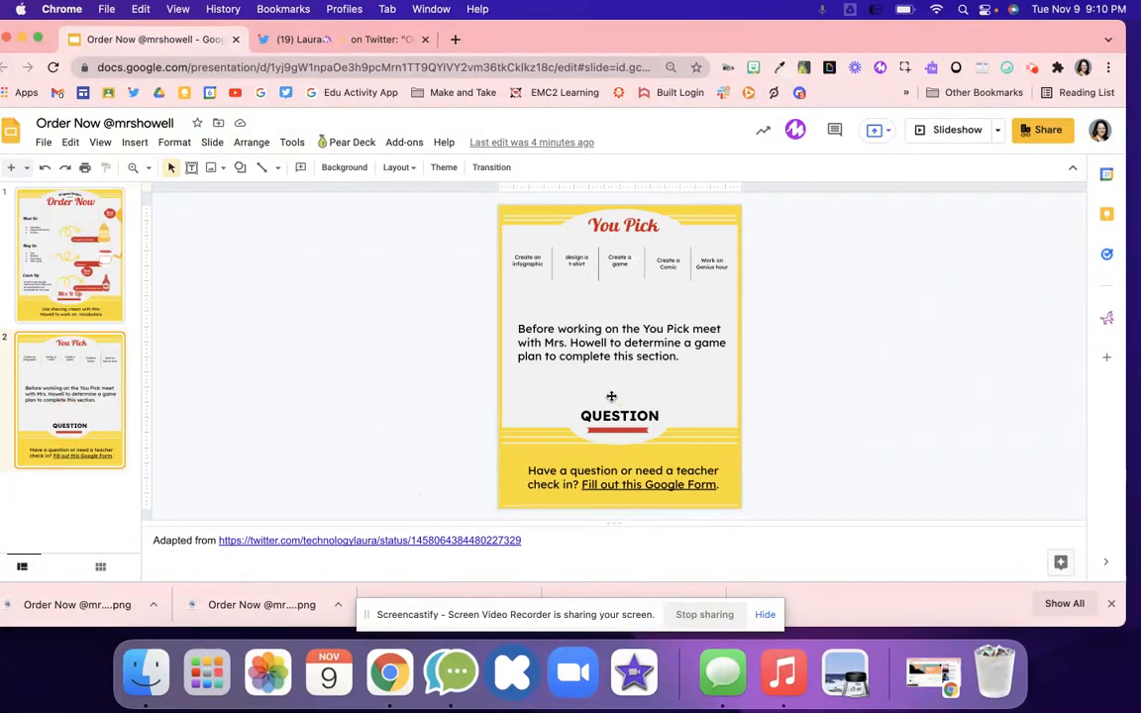
click(70, 255)
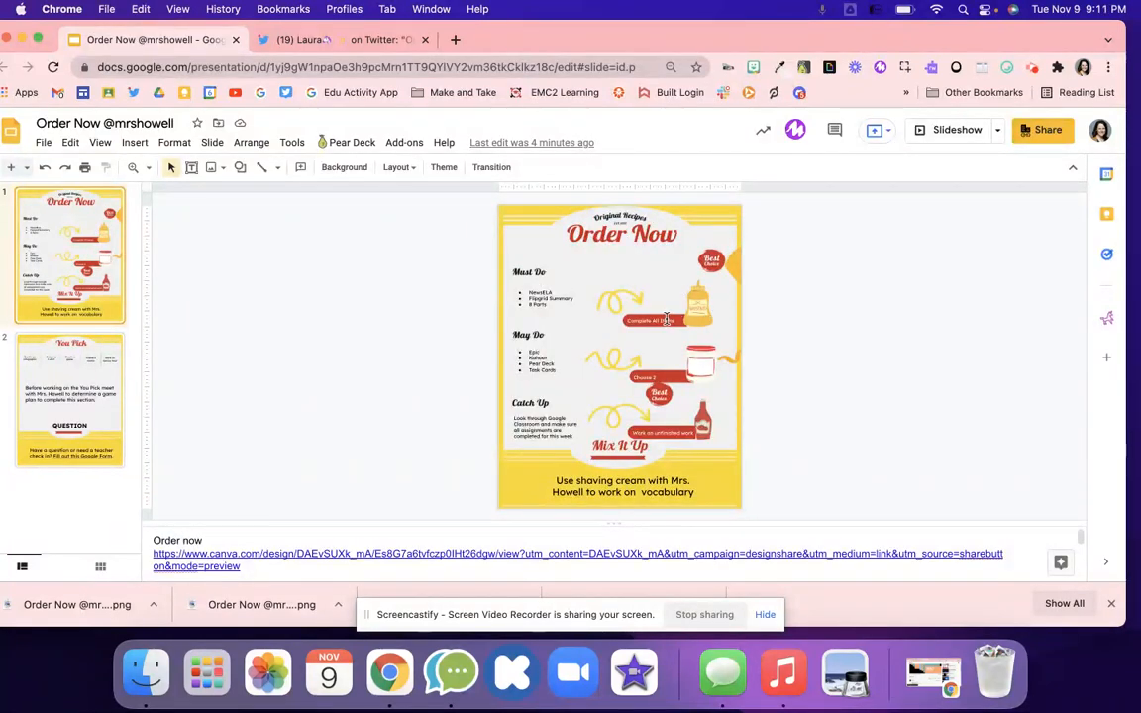
mouse_move(668, 341)
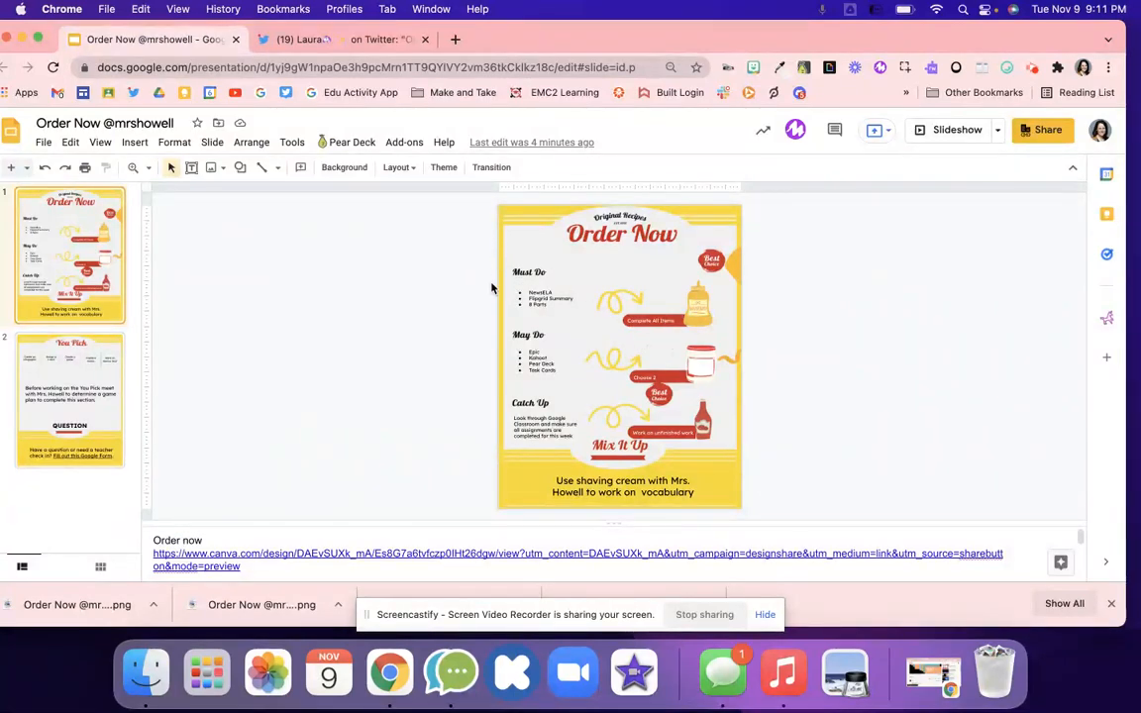
mouse_move(547, 276)
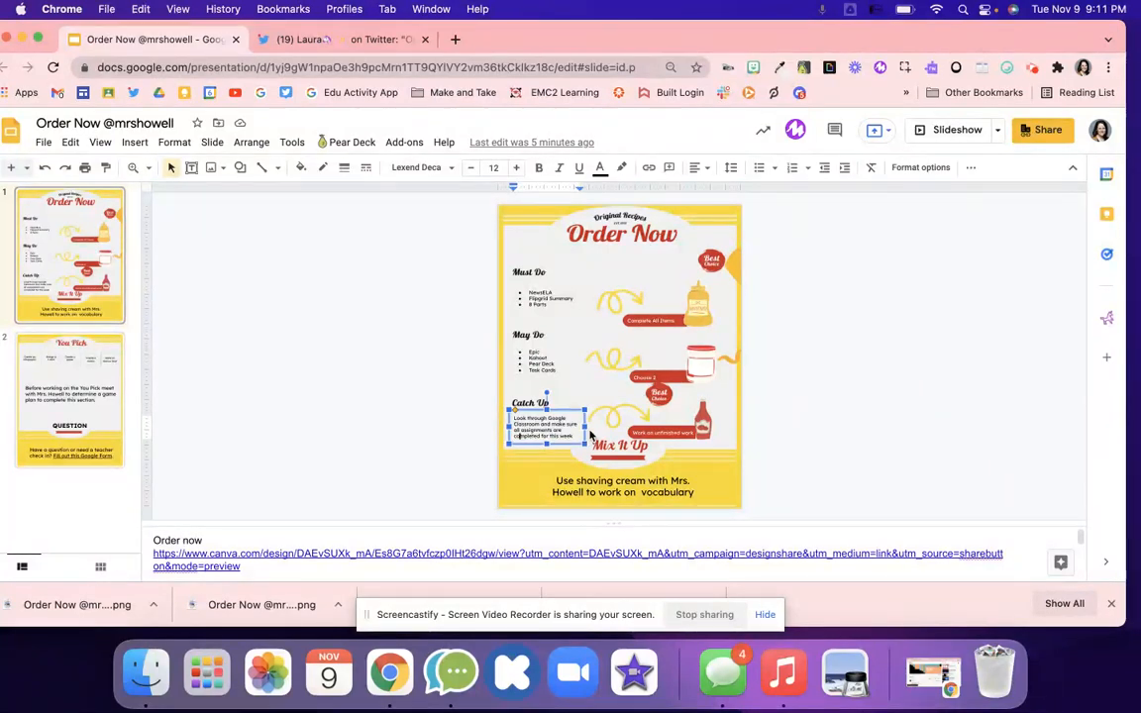
mouse_move(519, 402)
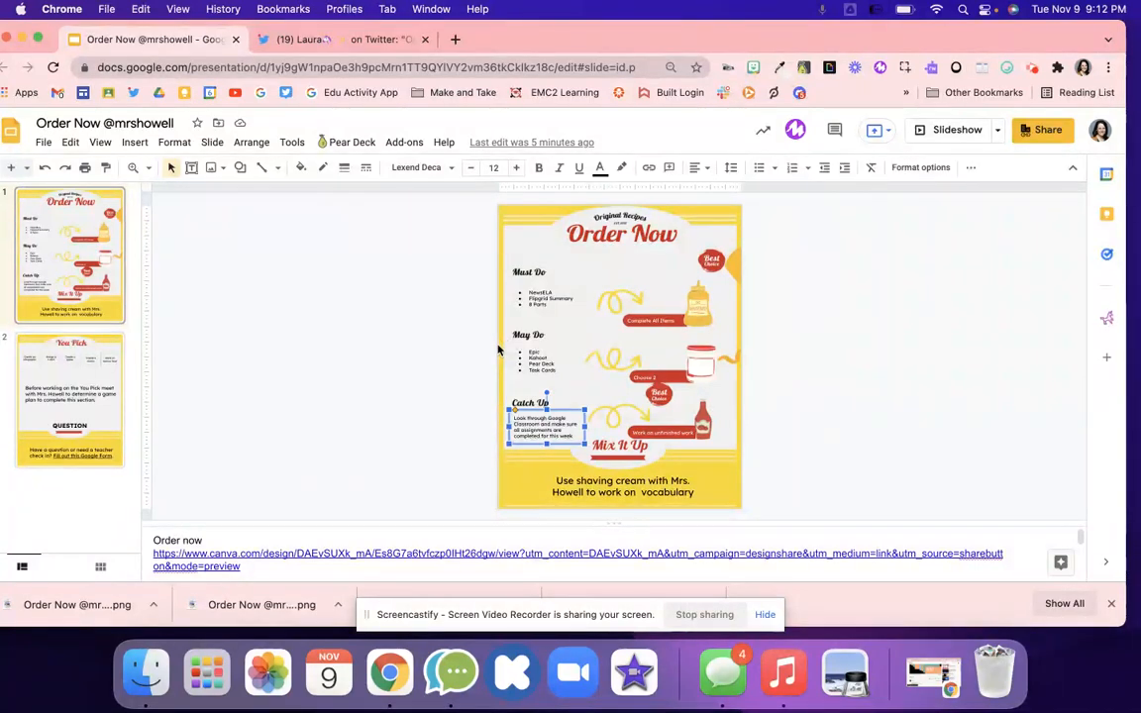
mouse_move(499, 393)
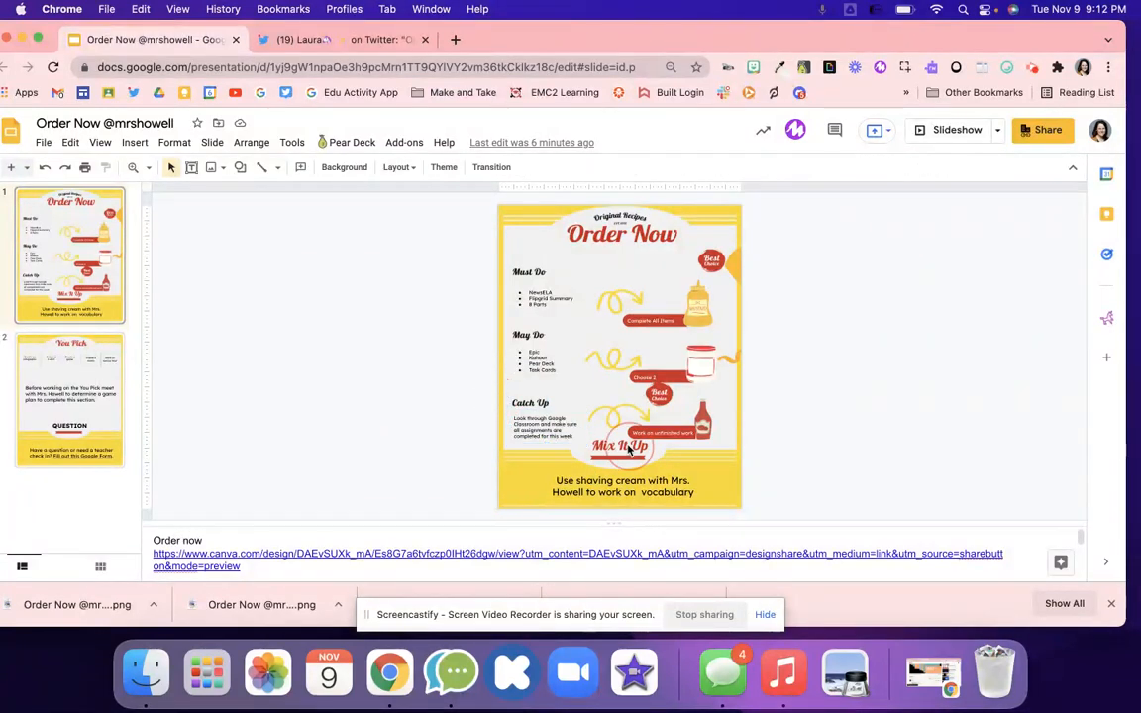
click(618, 488)
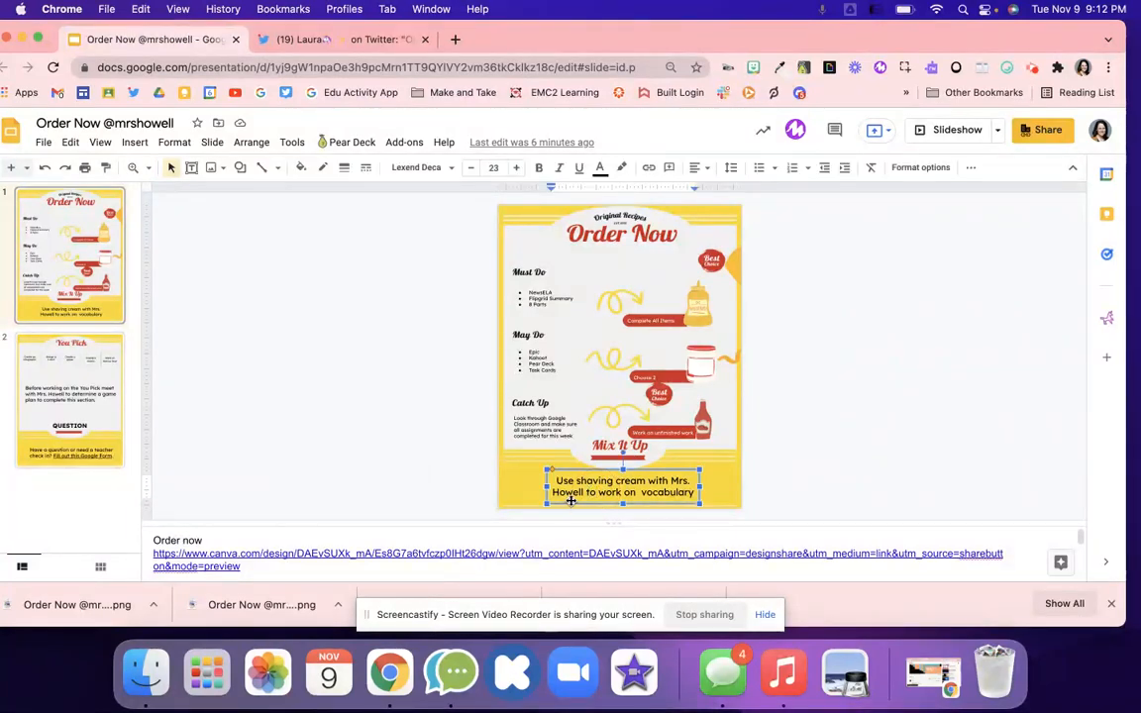
mouse_move(480, 484)
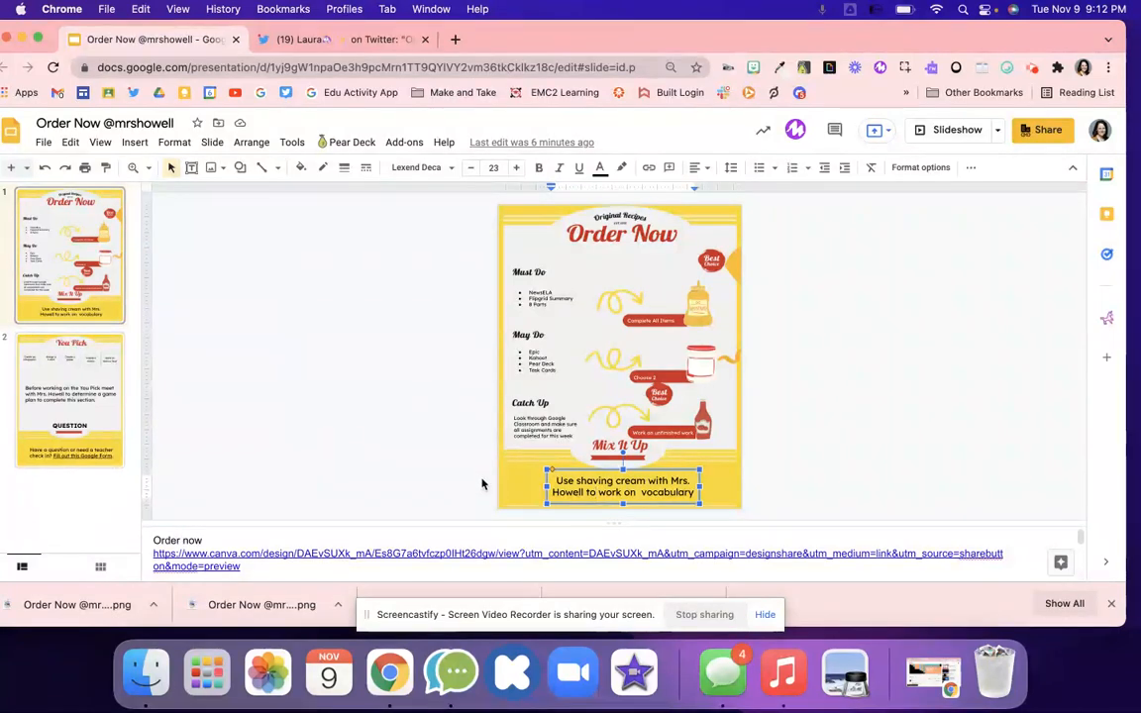
click(317, 393)
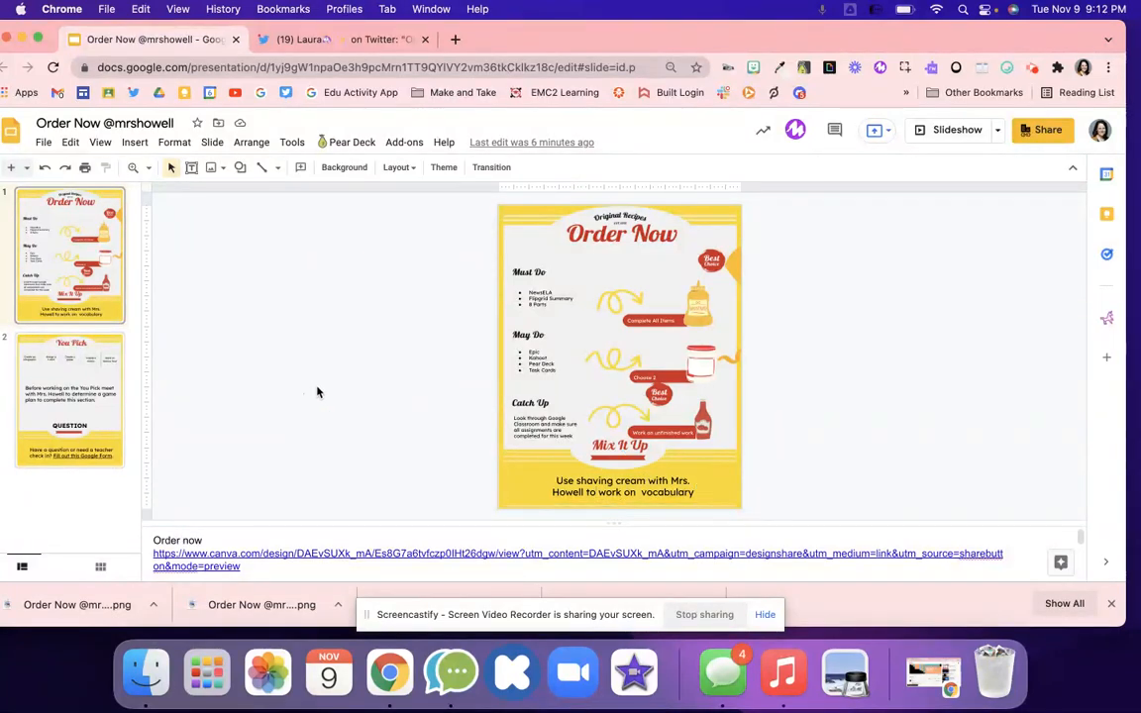
mouse_move(365, 418)
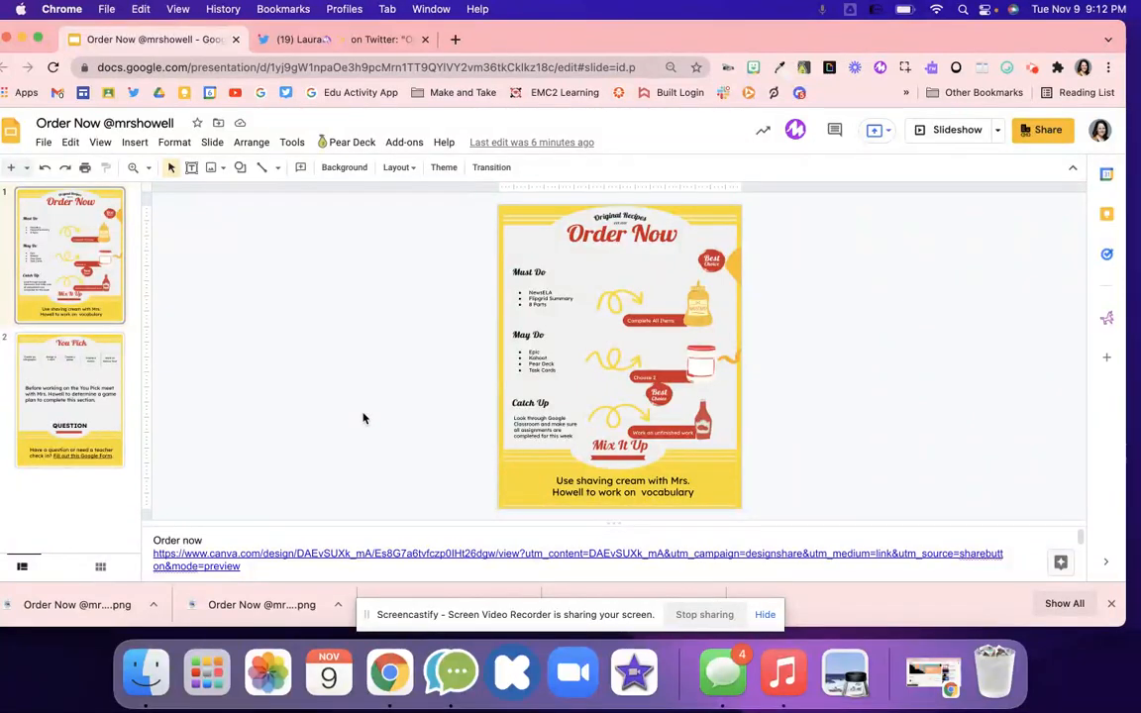
mouse_move(412, 390)
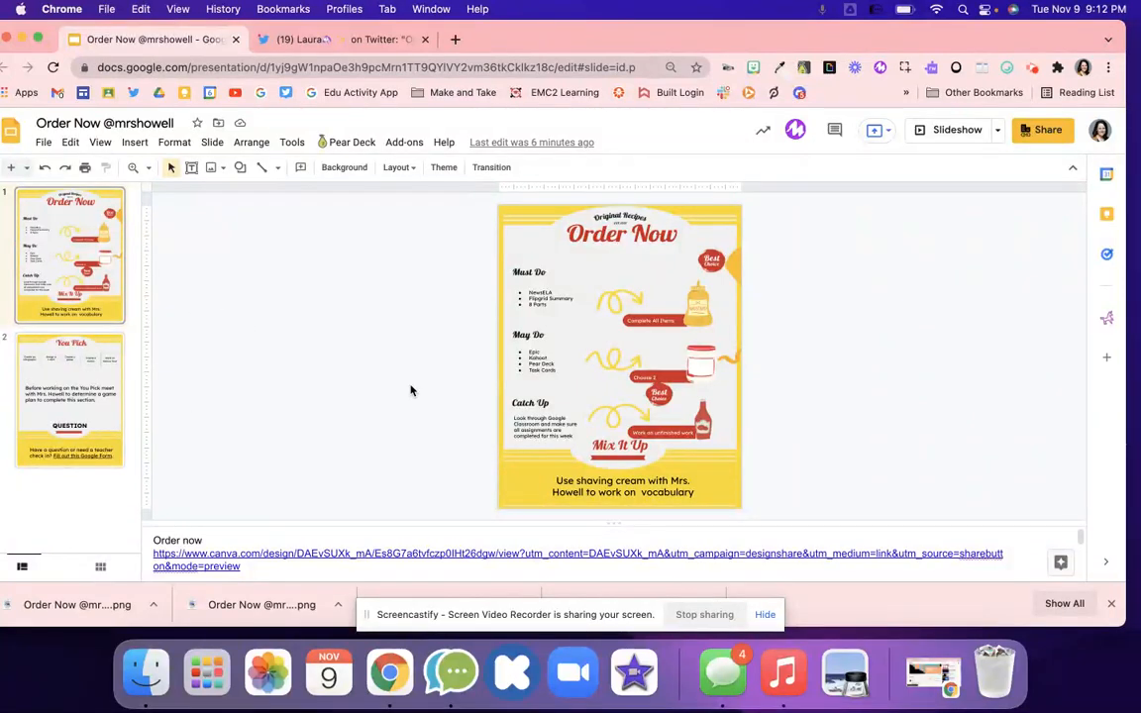
mouse_move(412, 305)
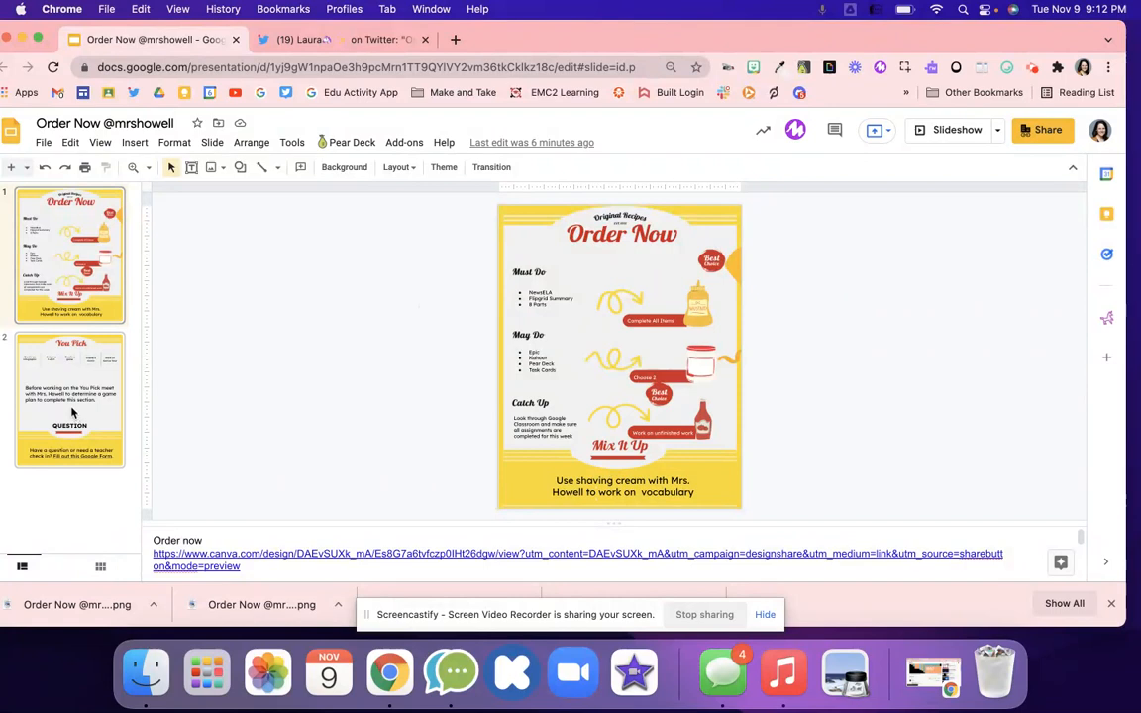
- Check the You Pick option boxes and follow the teacher check-in caption's Google Form link
click(70, 405)
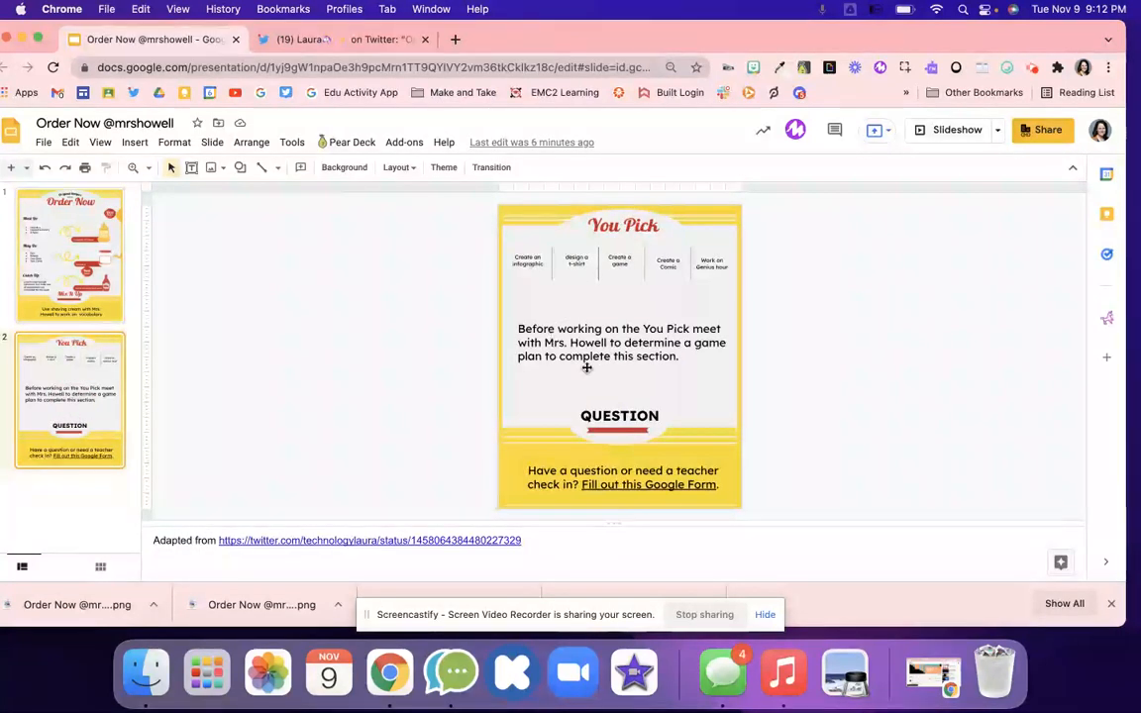
mouse_move(582, 255)
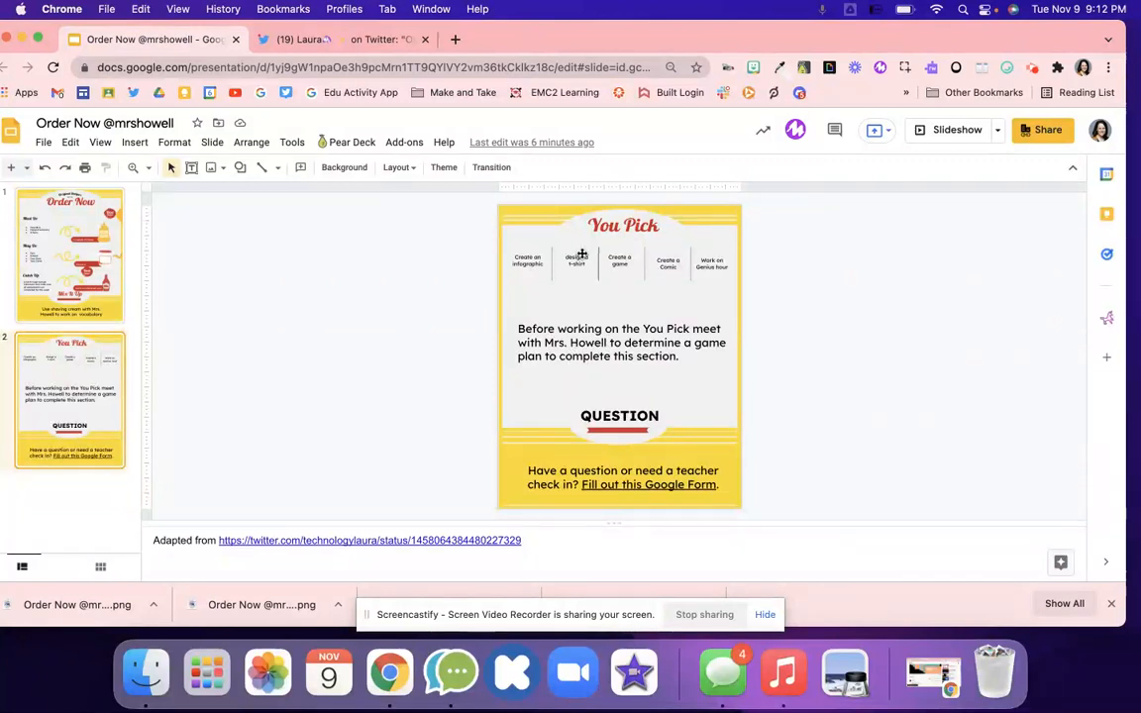
mouse_move(595, 270)
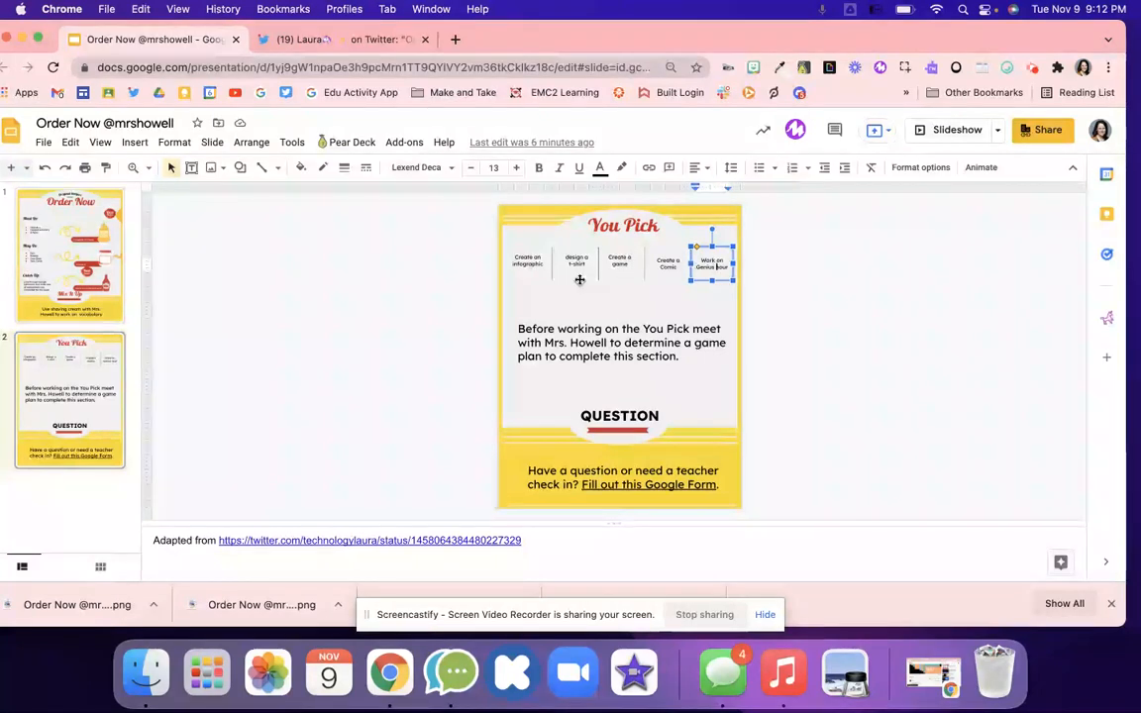
click(527, 261)
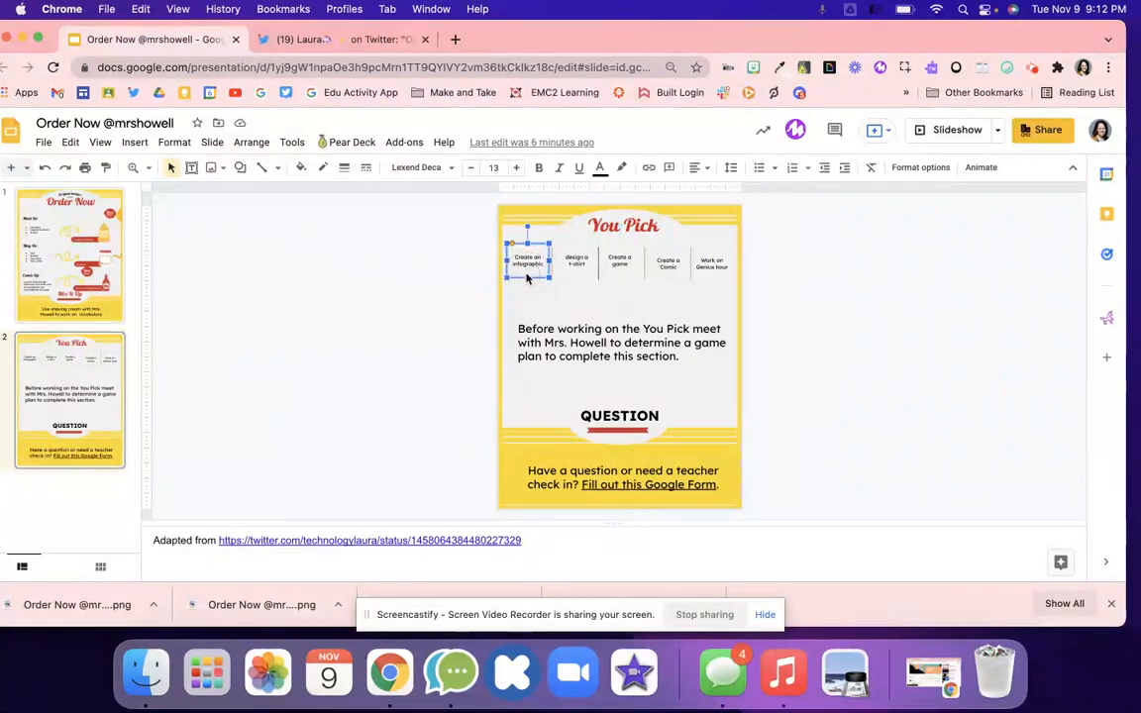
click(618, 262)
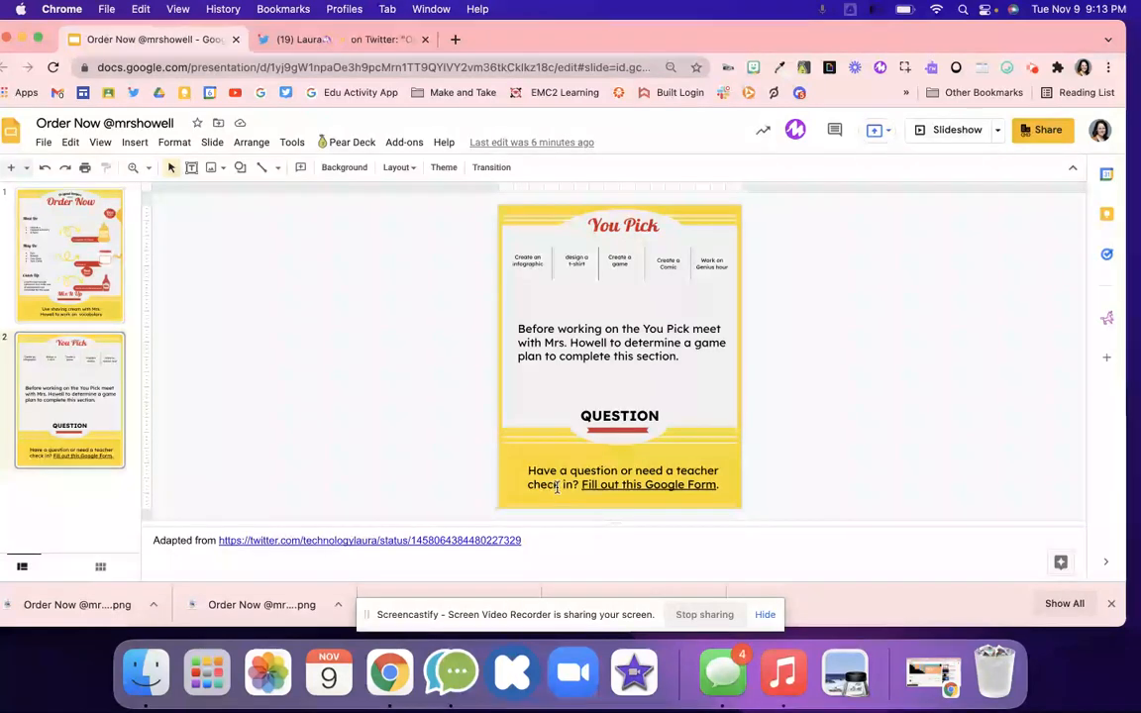
click(622, 478)
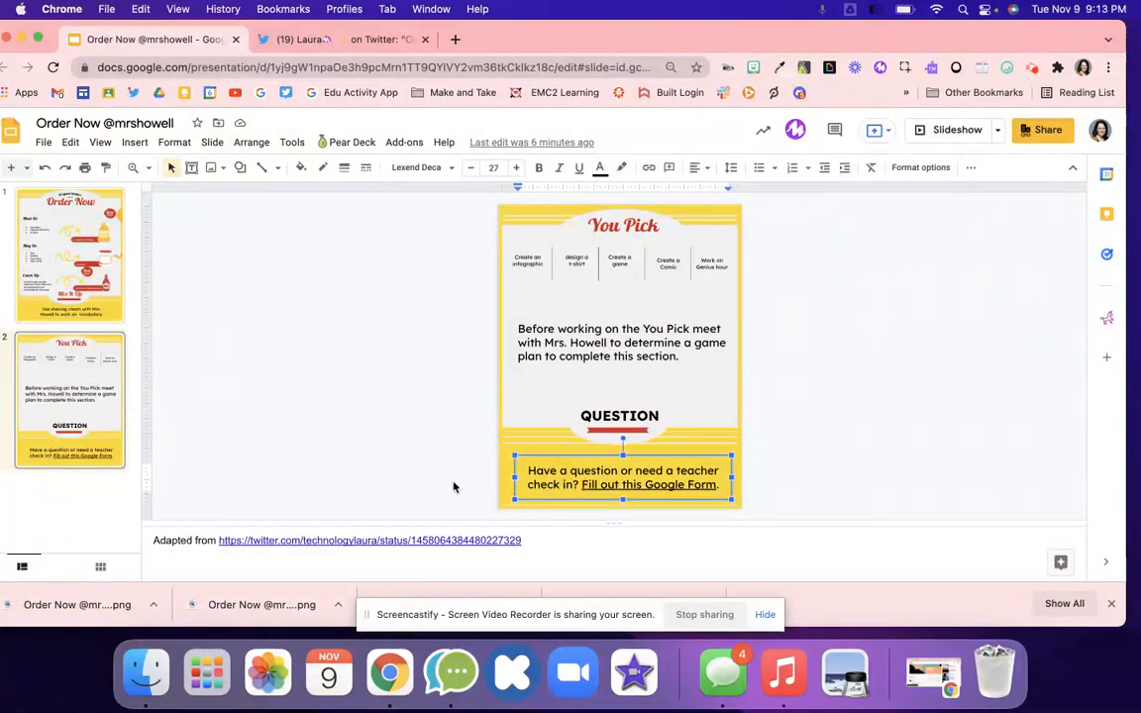
mouse_move(302, 402)
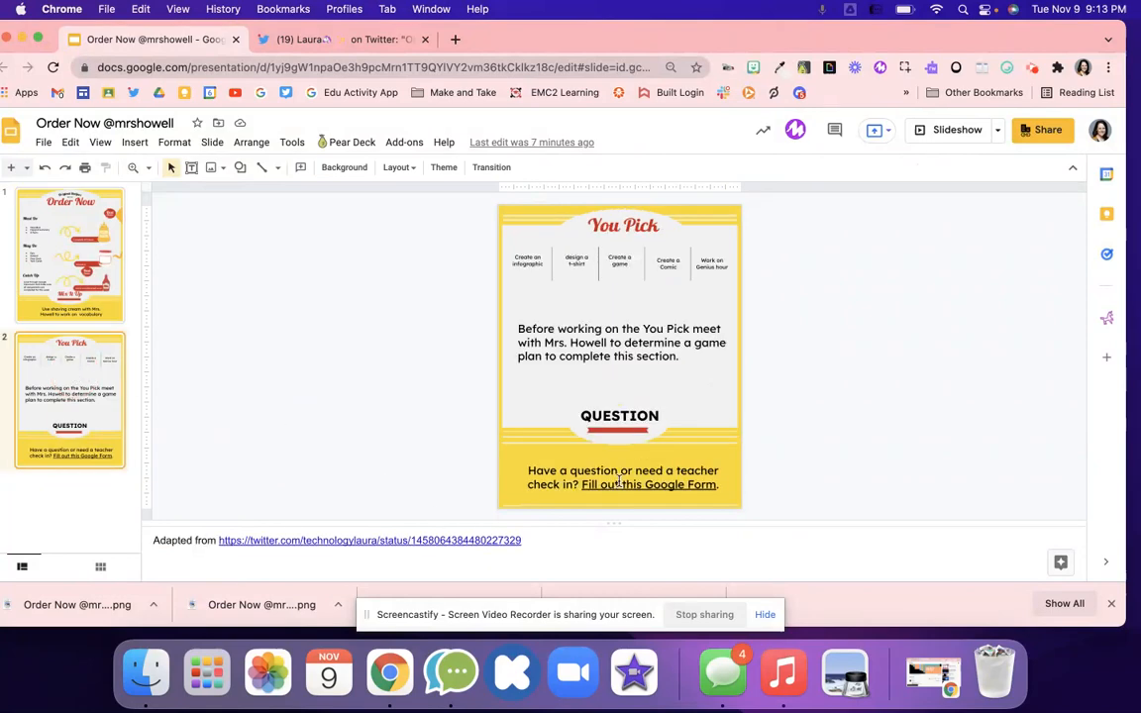
click(650, 483)
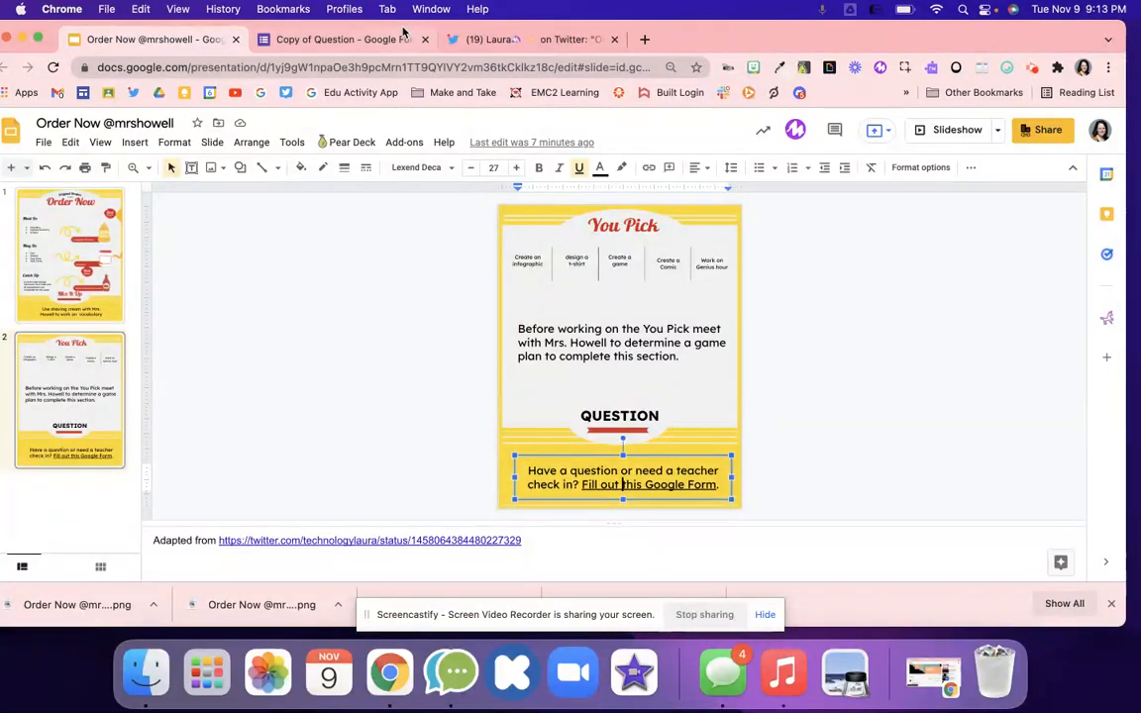
- Link the Copy of Question form's responses to a newly created spreadsheet
click(341, 40)
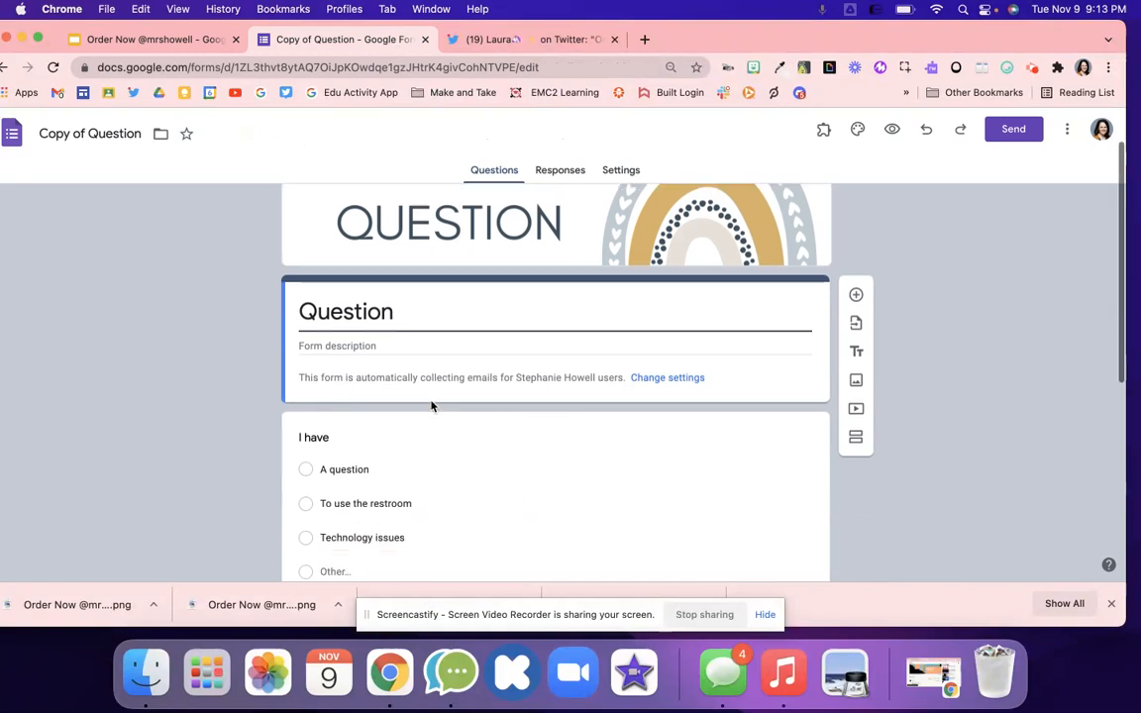
click(559, 171)
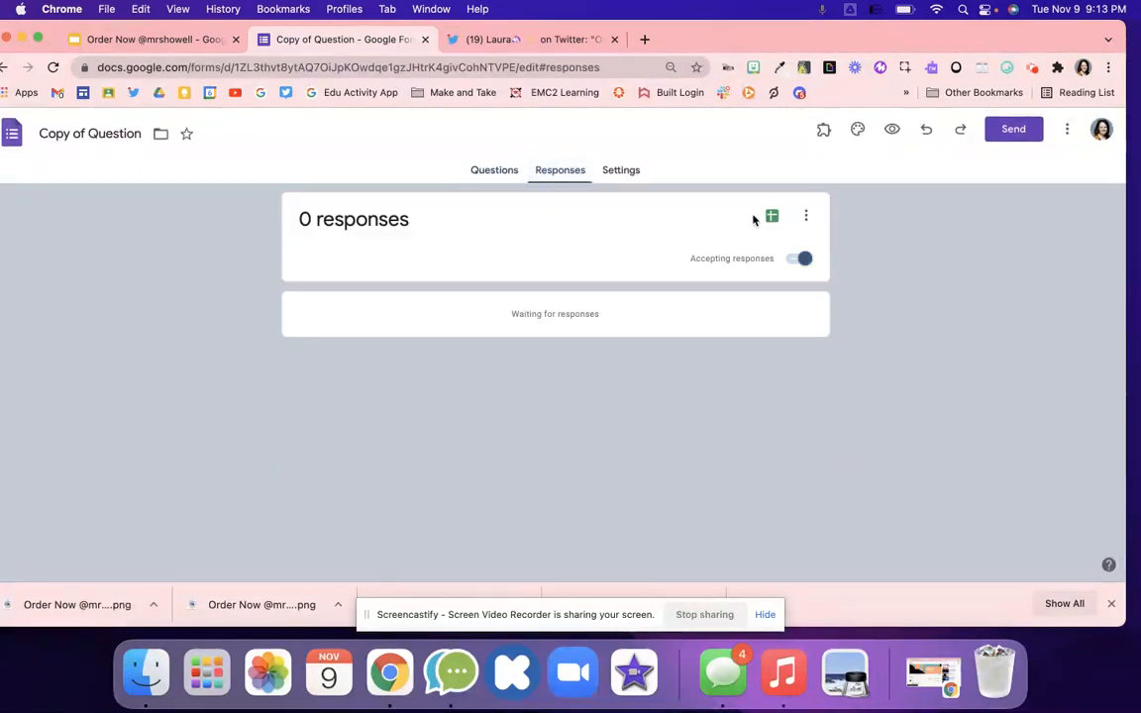
click(771, 216)
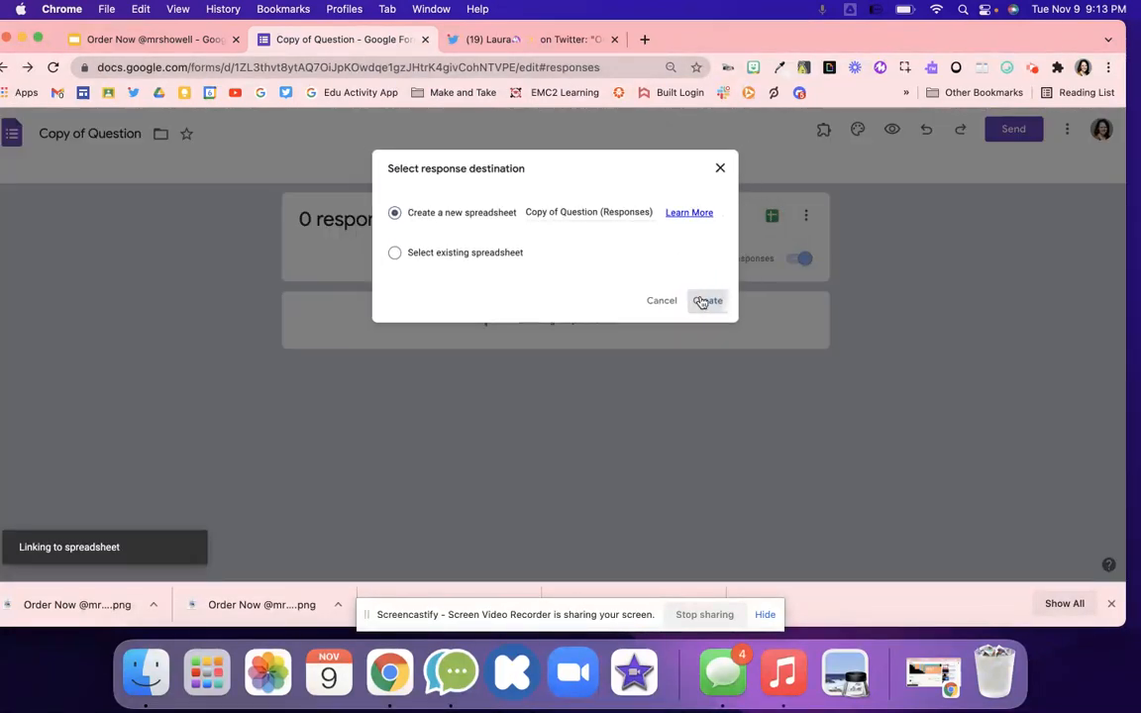
click(706, 302)
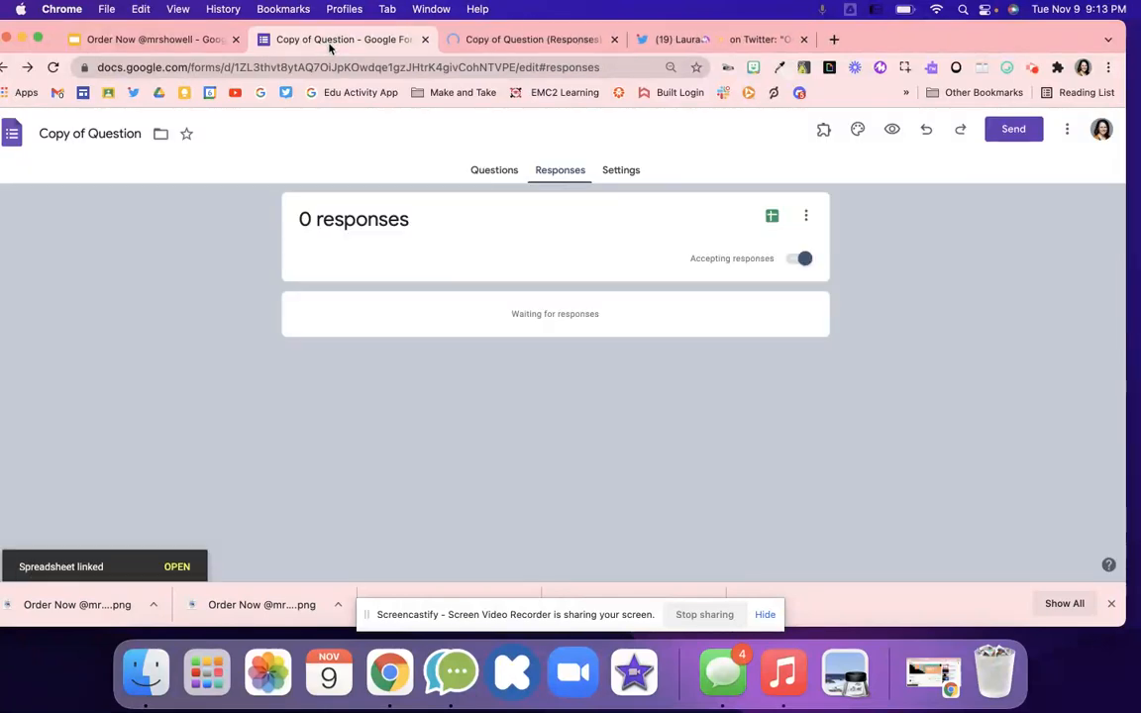
- Return to the form's Questions view and scroll through its questions
click(493, 171)
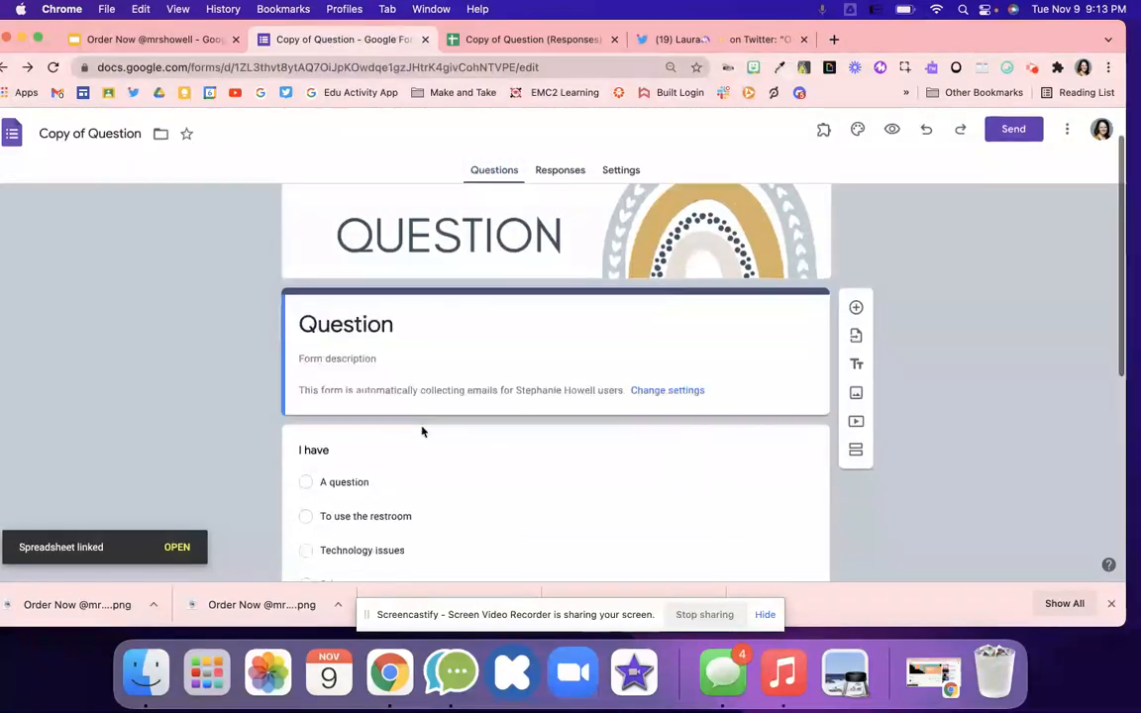
scroll(down, 3)
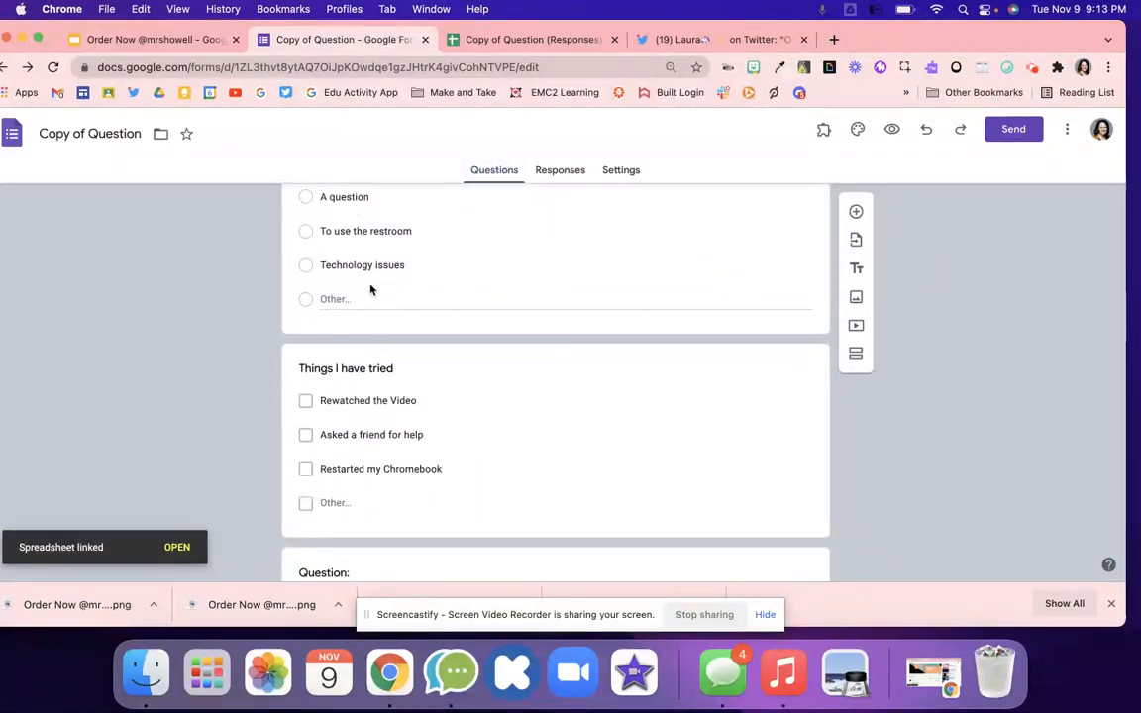
scroll(down, 3)
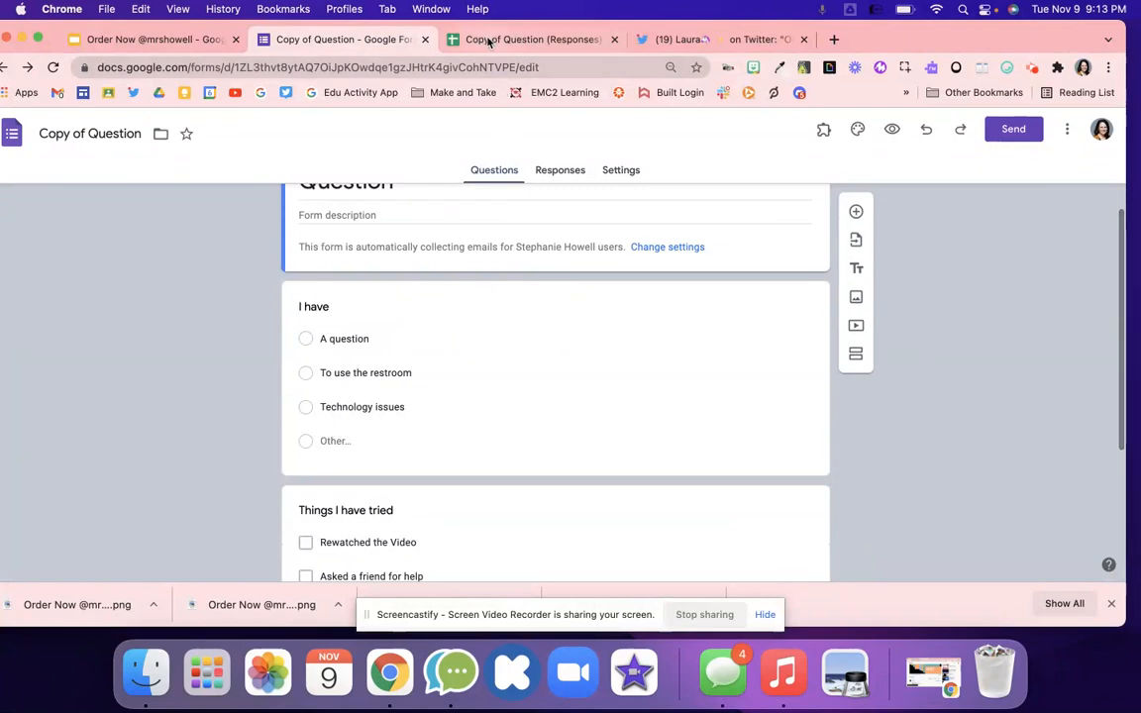
- Review the Copy of Question (Responses) sheet headers, then close it
click(527, 39)
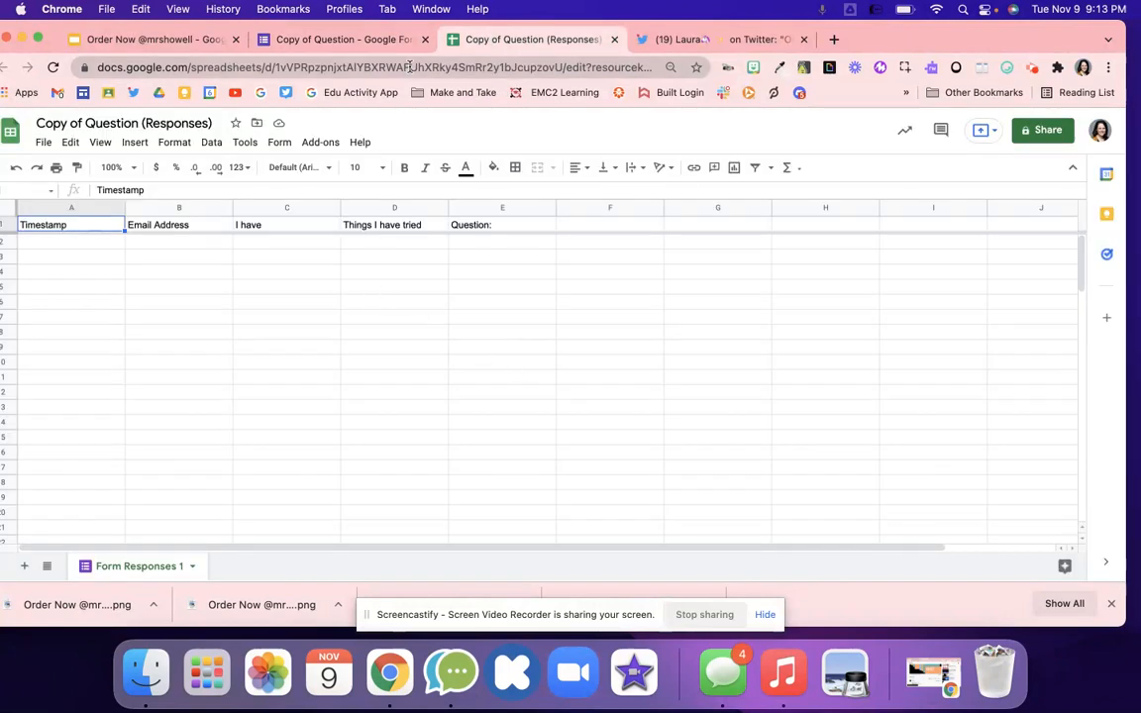
mouse_move(341, 39)
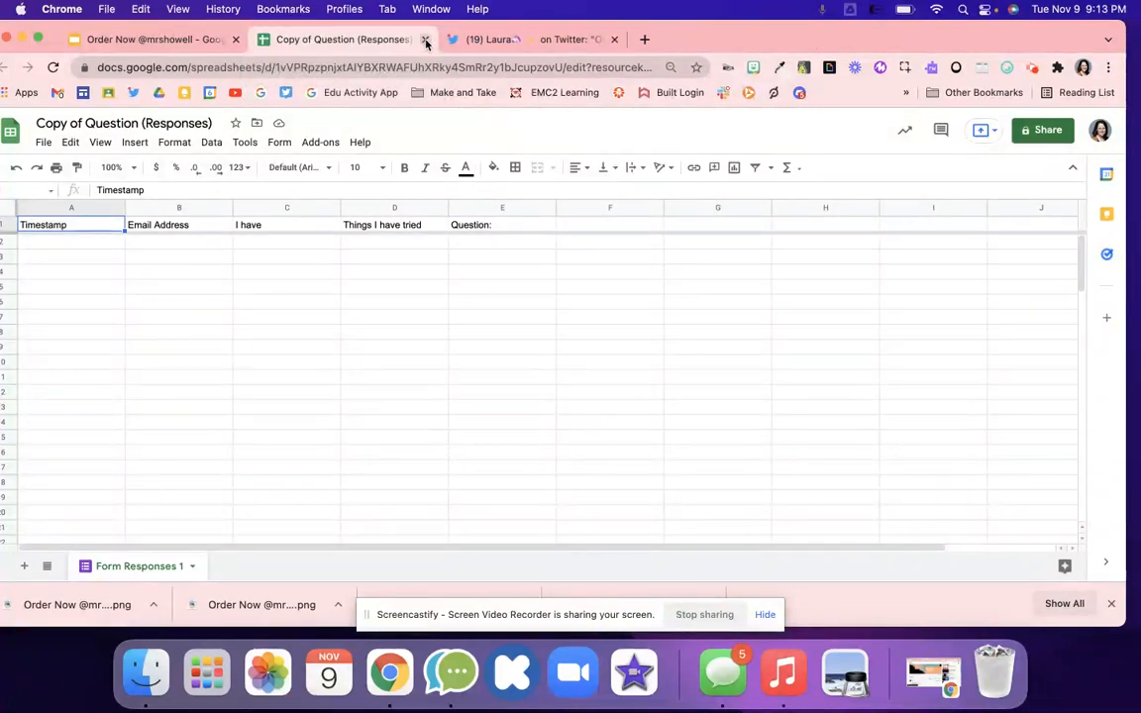
click(423, 40)
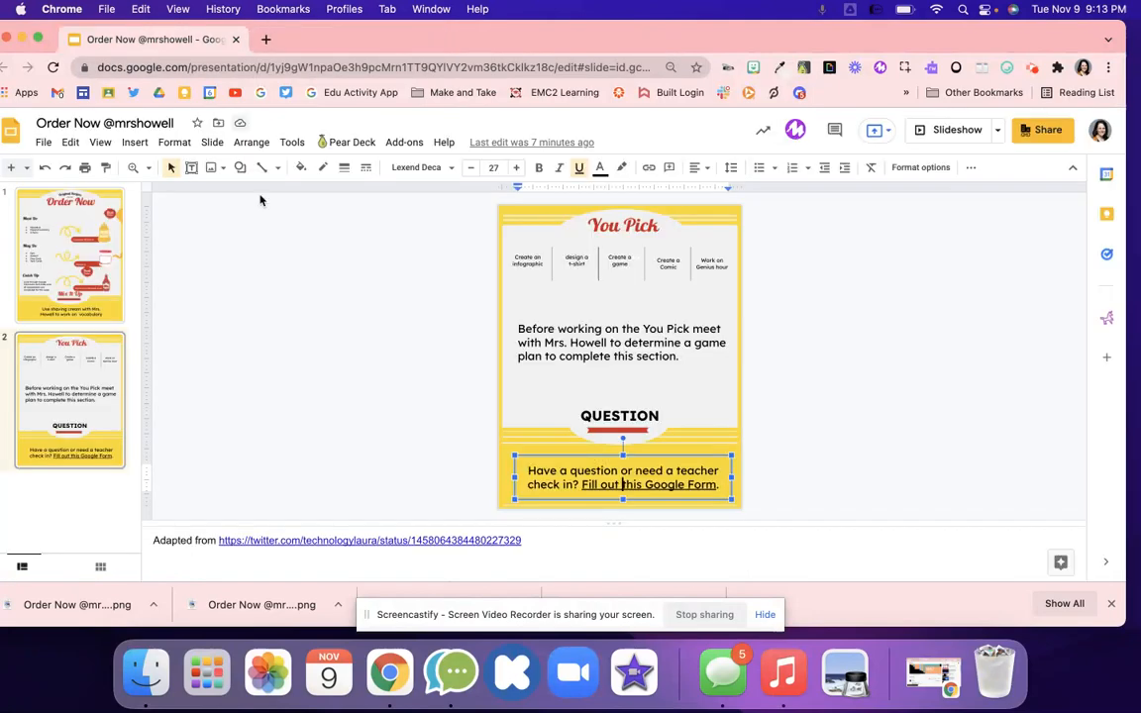
- Follow the Canva link in slide 1's notes and make a copy via Use template
click(69, 254)
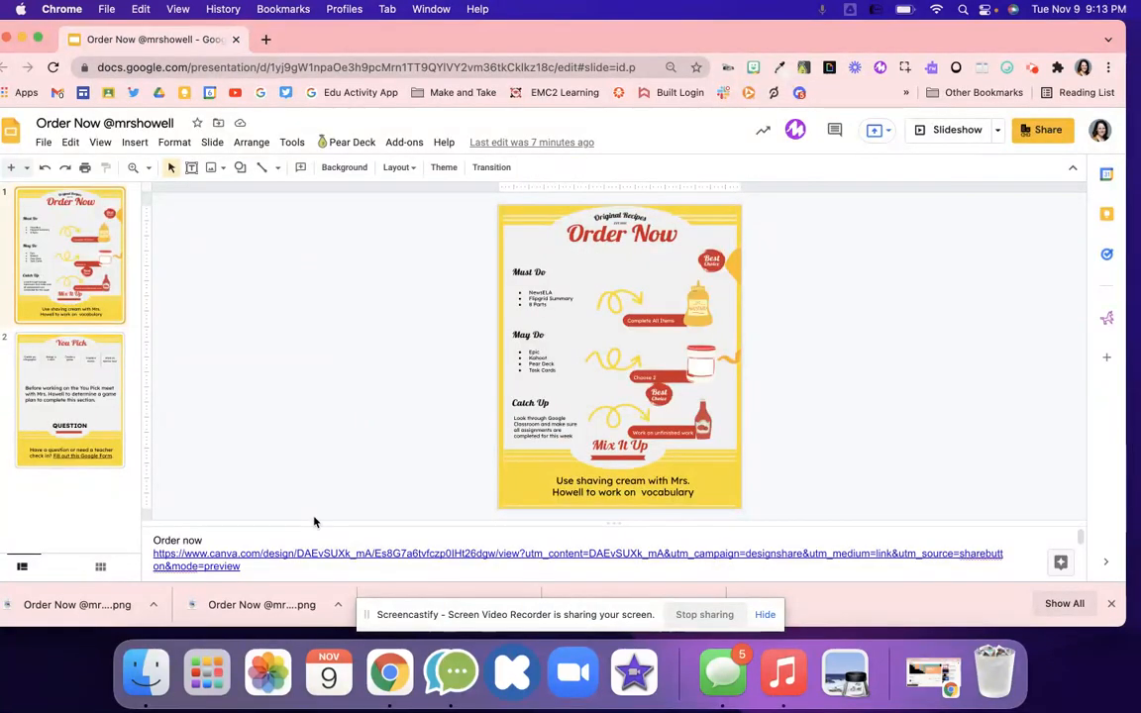
click(228, 567)
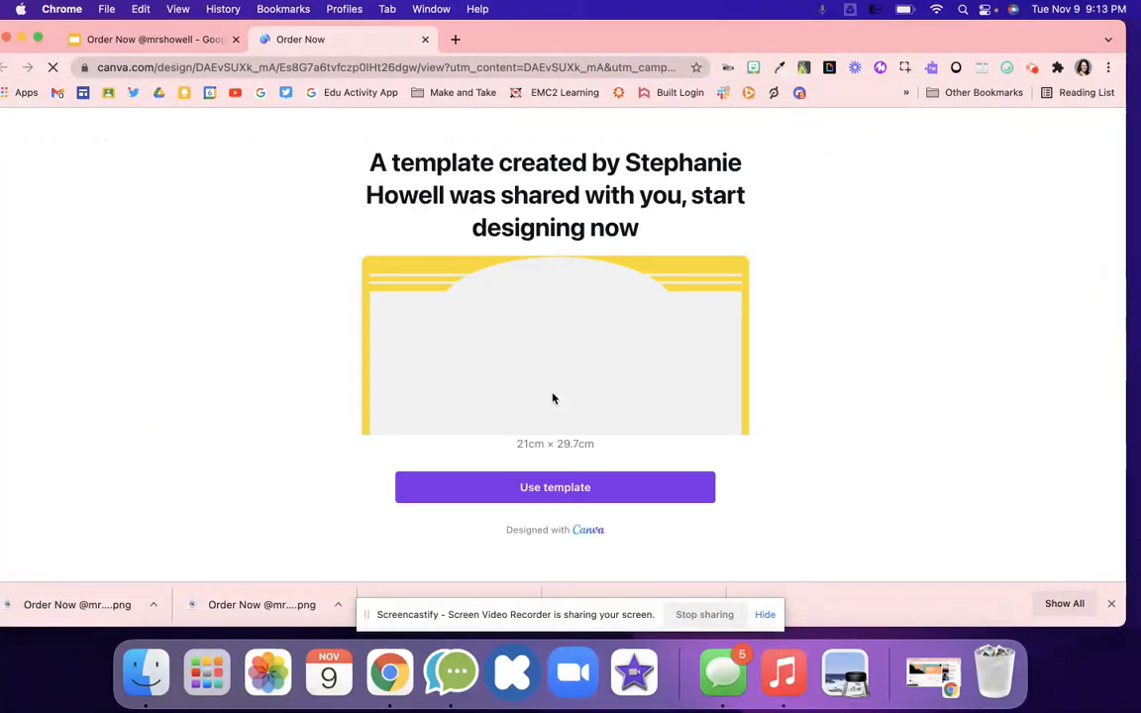
click(555, 488)
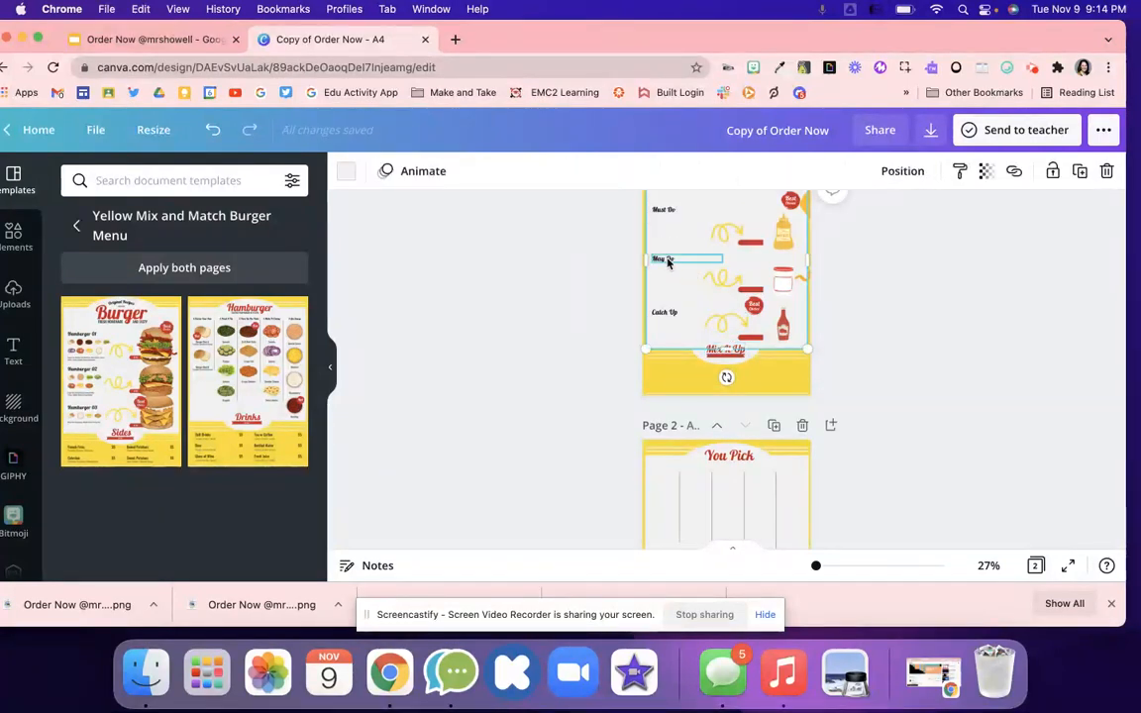
- Browse the copied Order Now and You Pick pages, then return to the slides
click(670, 258)
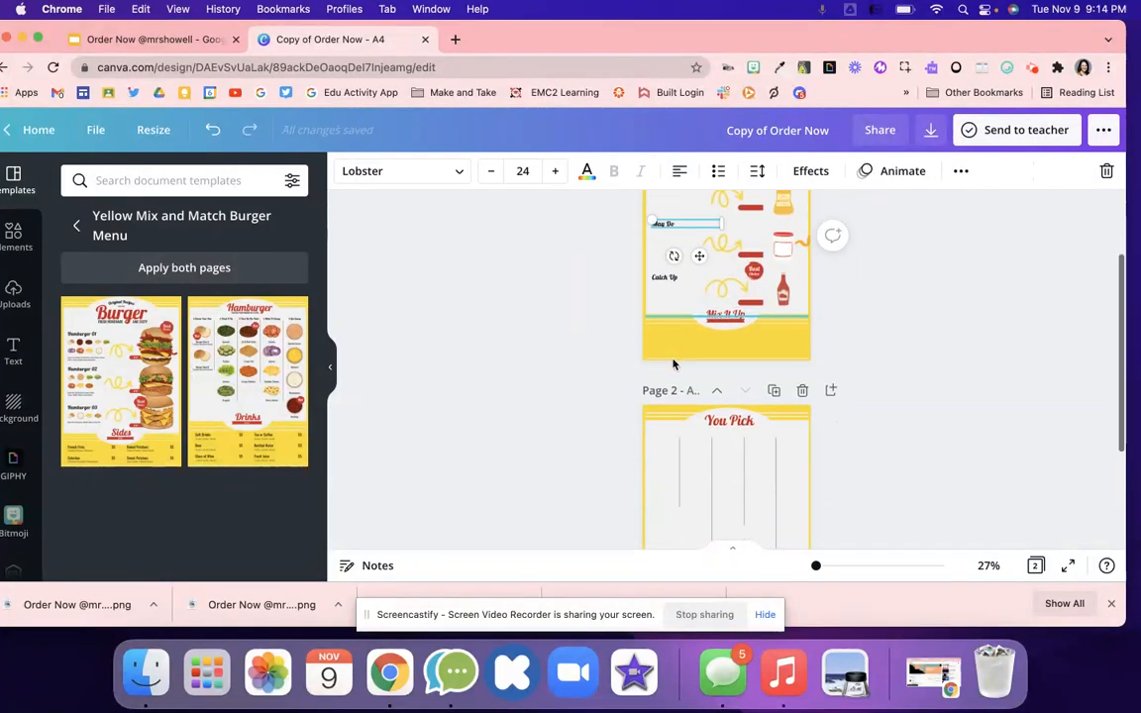
scroll(down, 3)
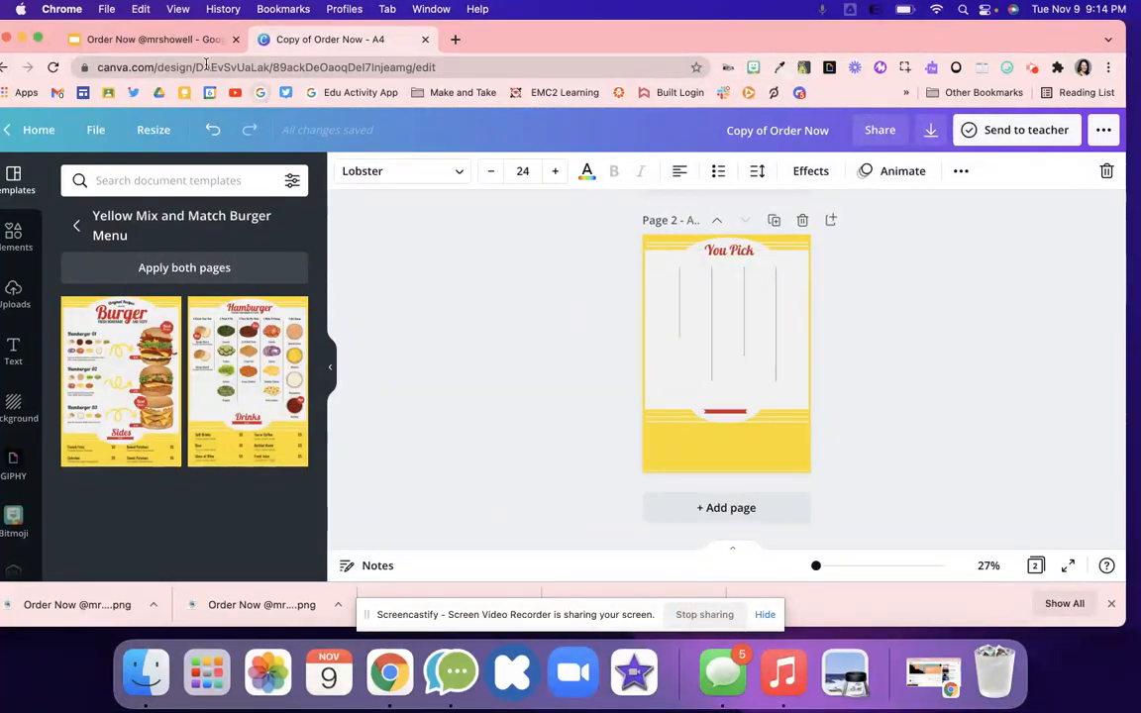
click(148, 43)
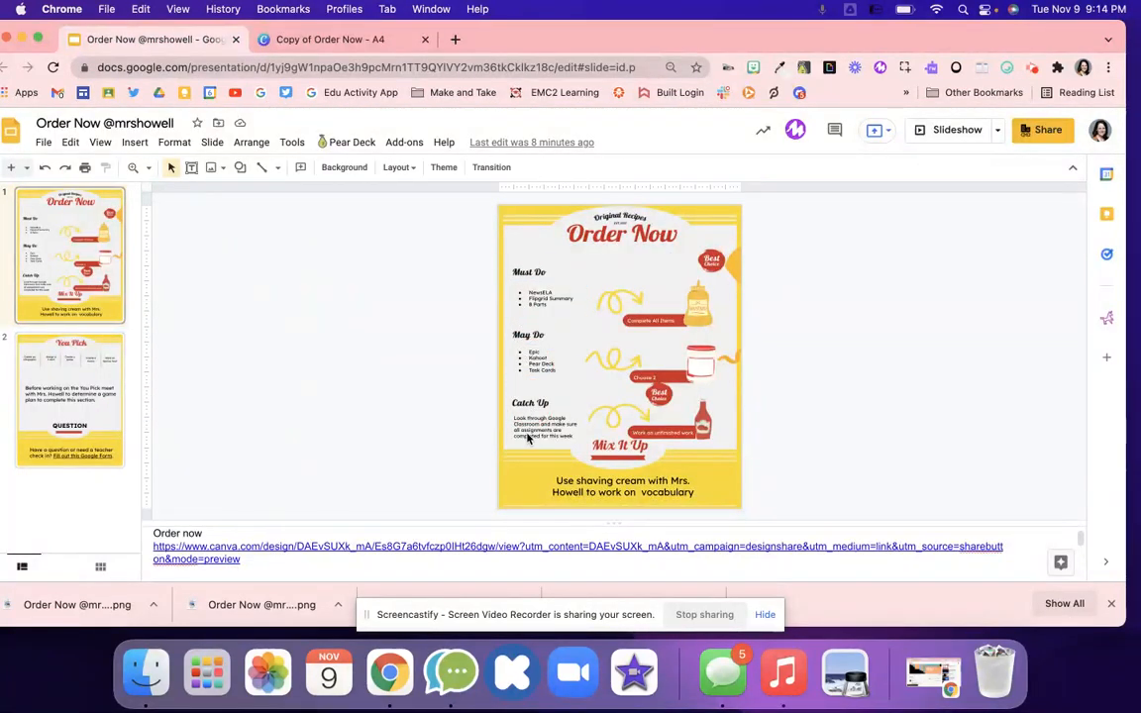
click(550, 428)
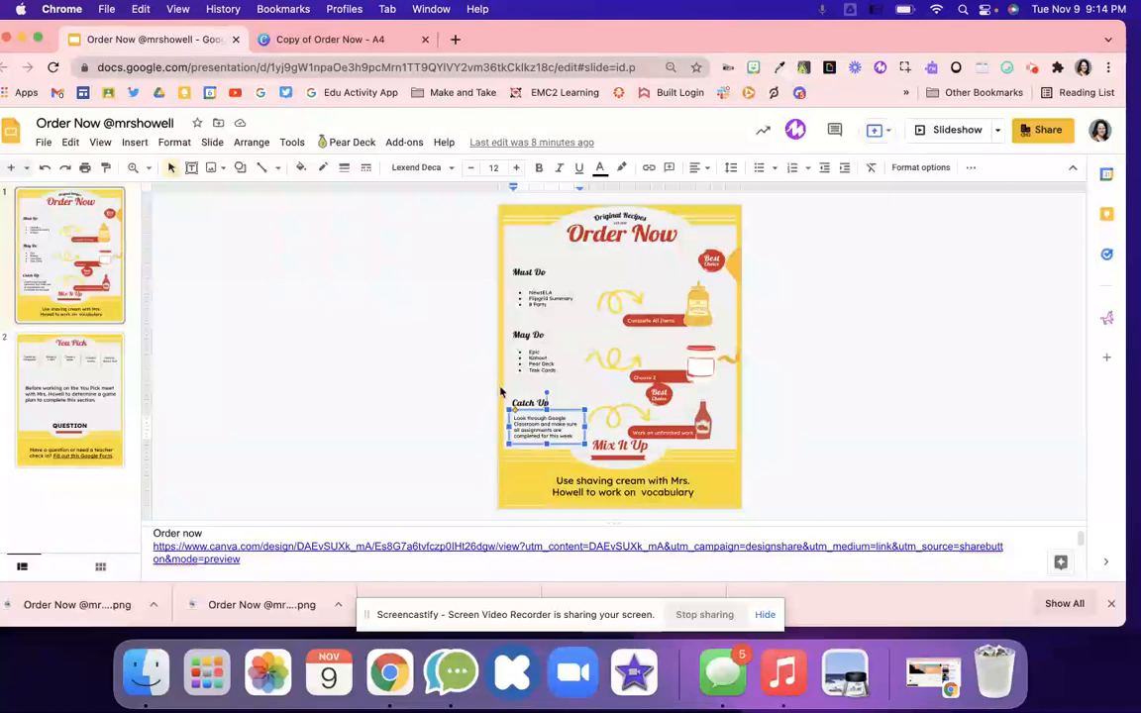
click(337, 40)
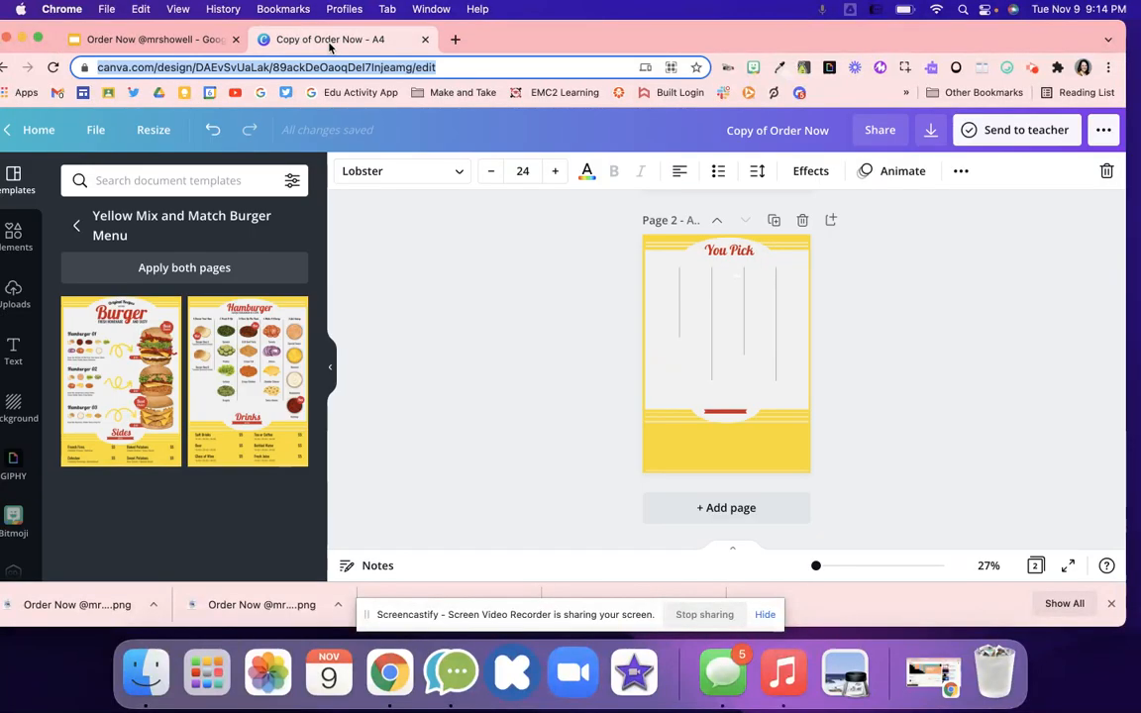
click(149, 44)
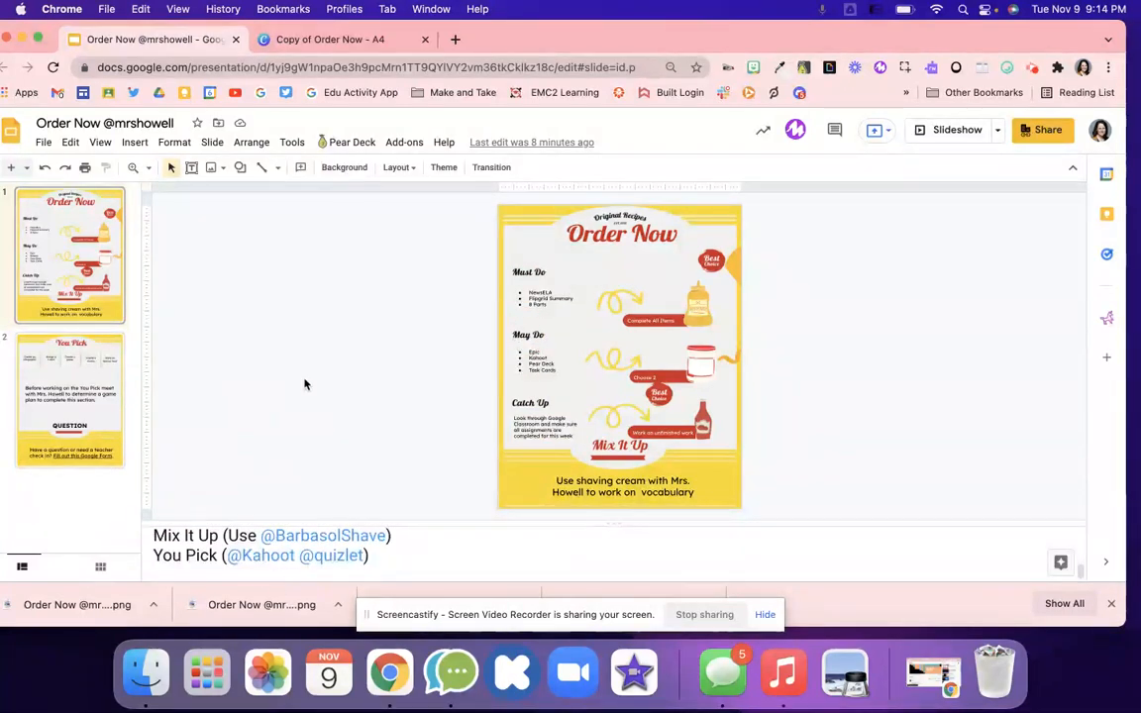
mouse_move(471, 468)
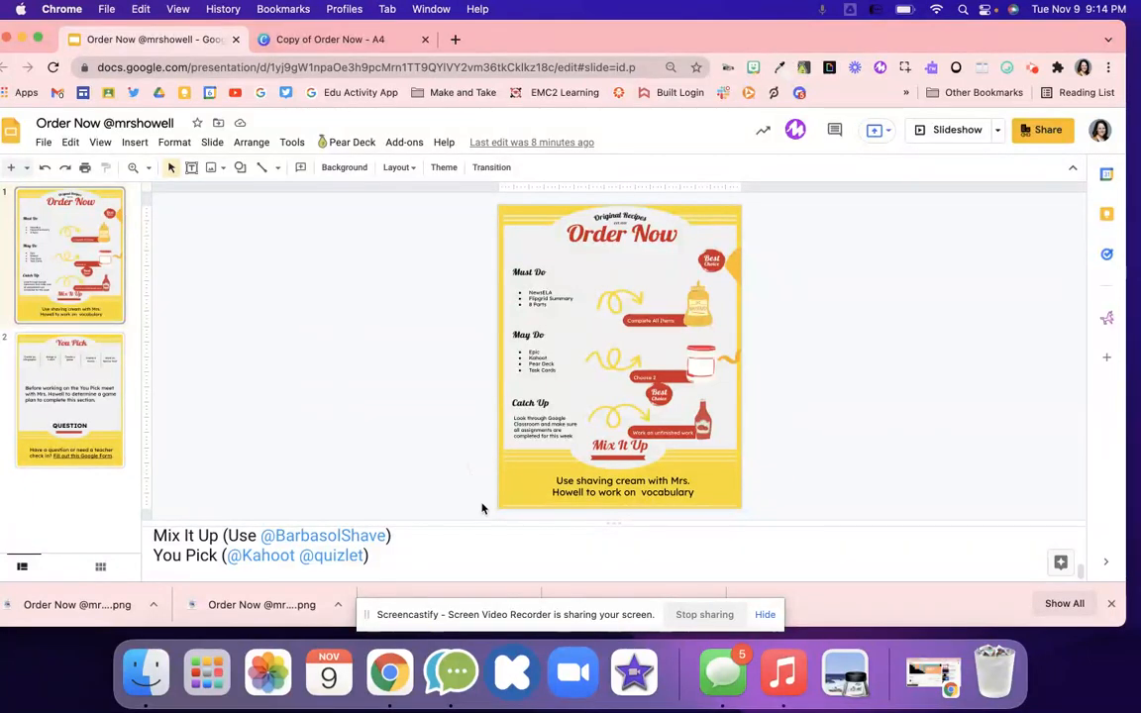
mouse_move(222, 323)
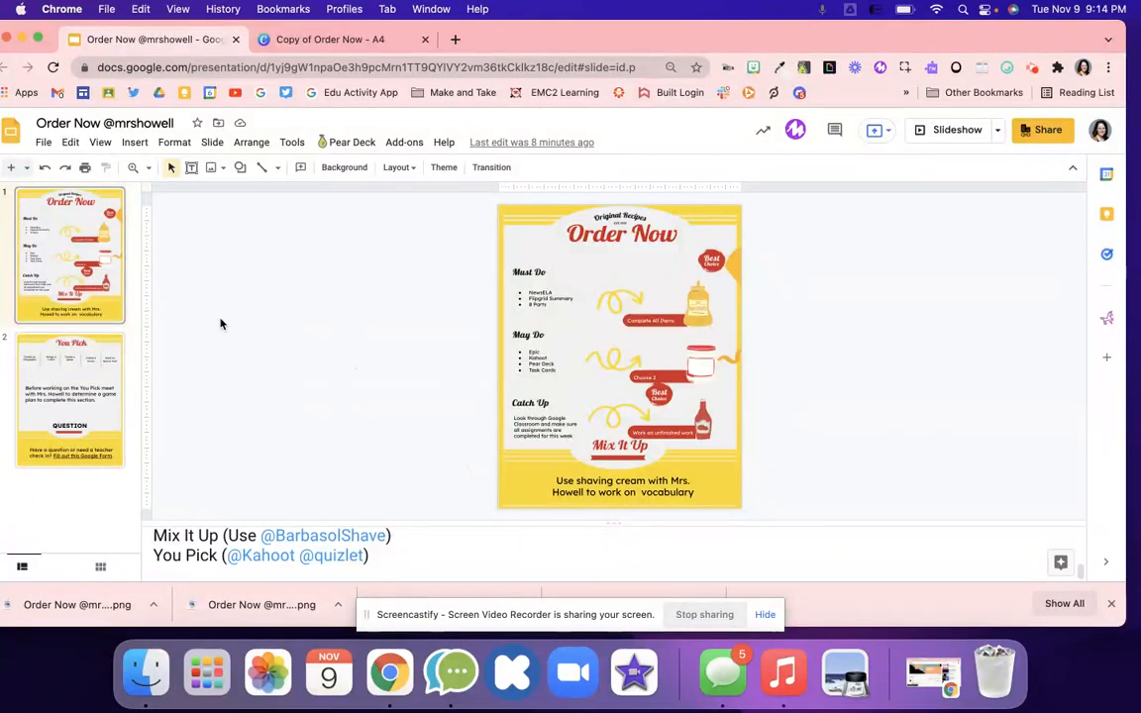
click(69, 400)
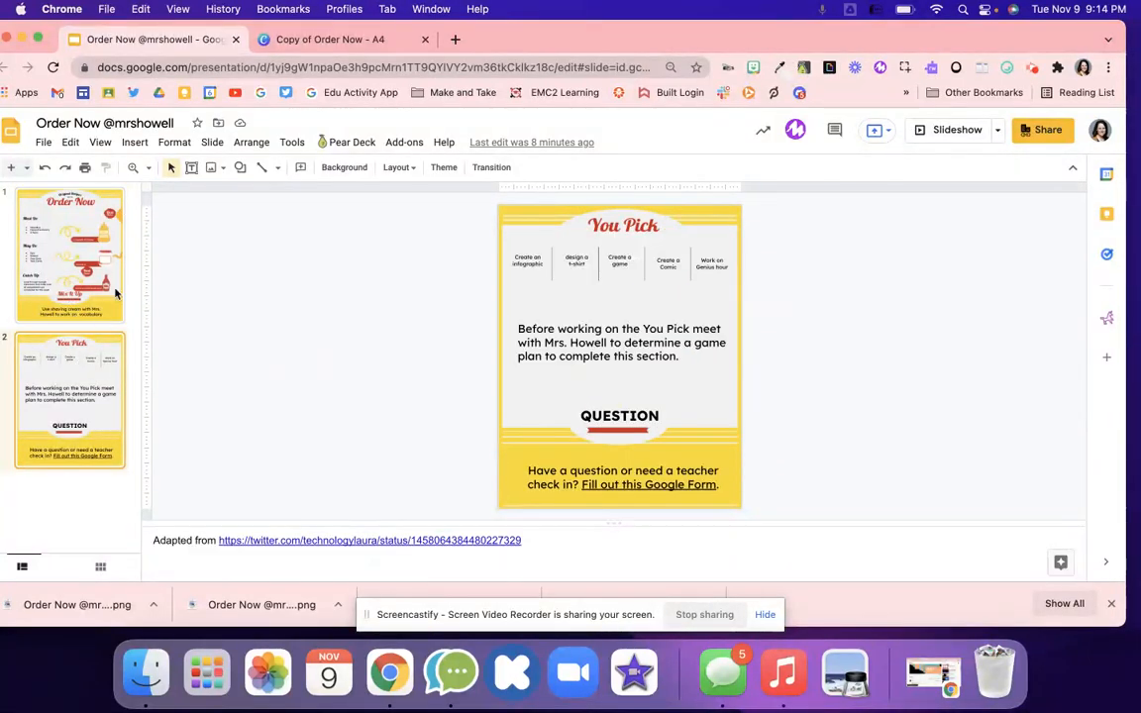
click(69, 260)
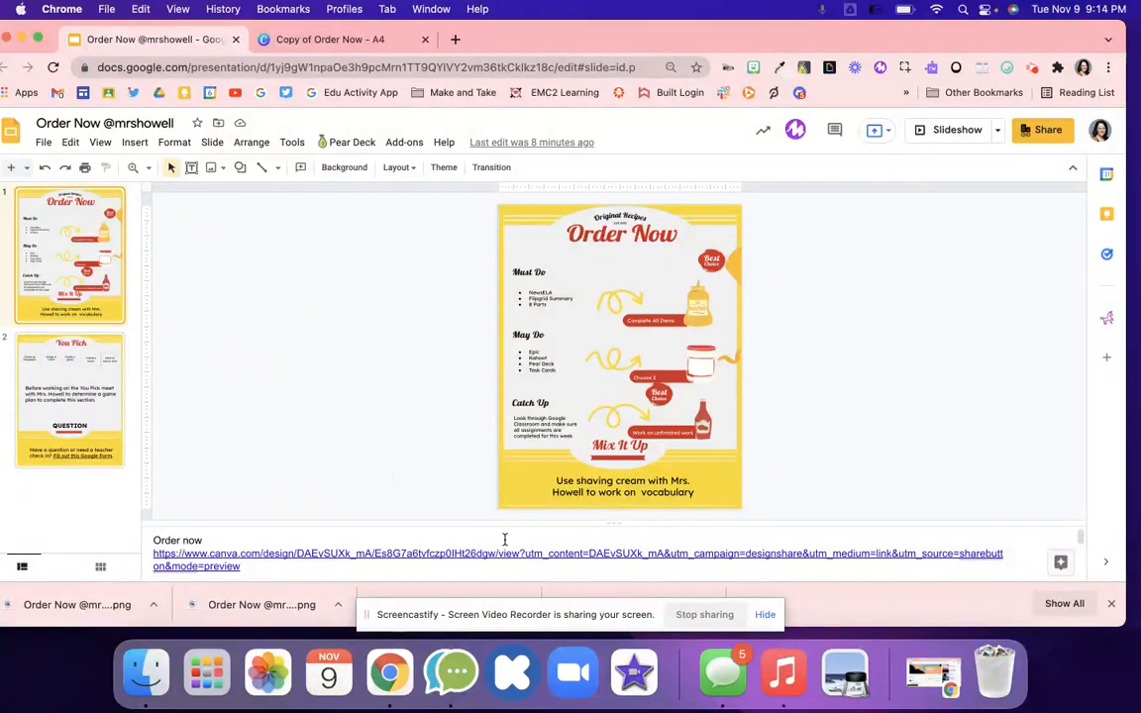
click(543, 420)
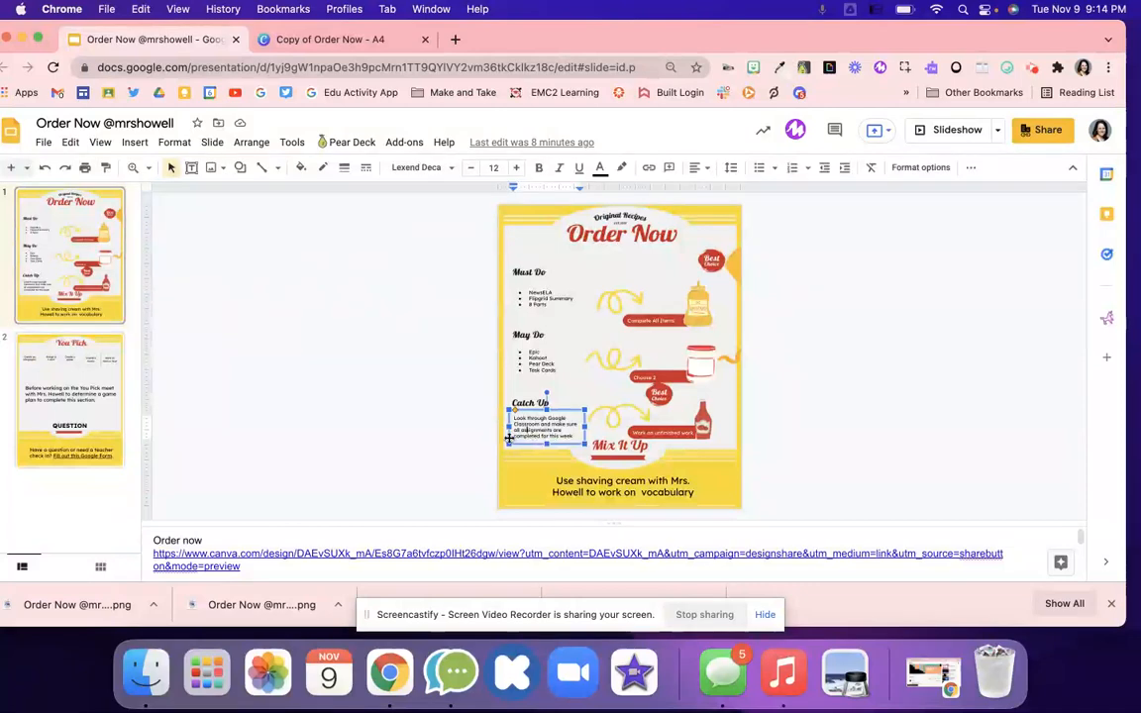